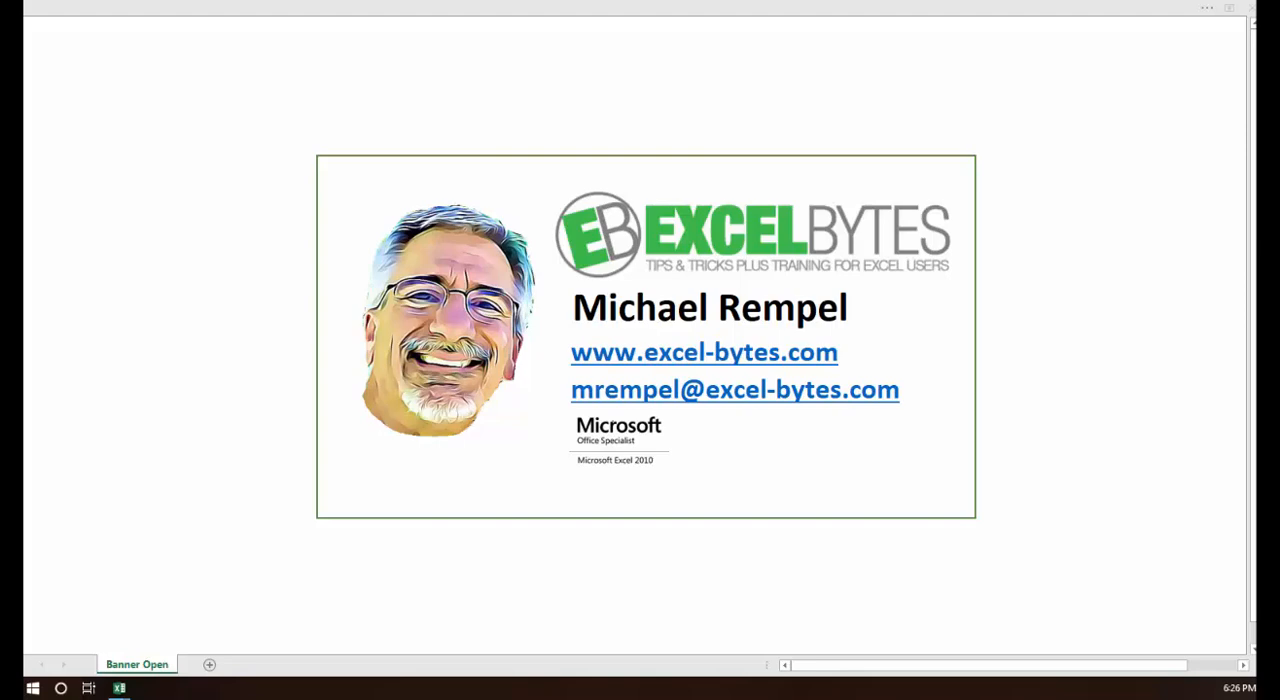
Switch from the title banner into the Summing Multi Sheets workbook on its Summary sheet.
{"action": "left_click", "coordinate": [120, 688]}
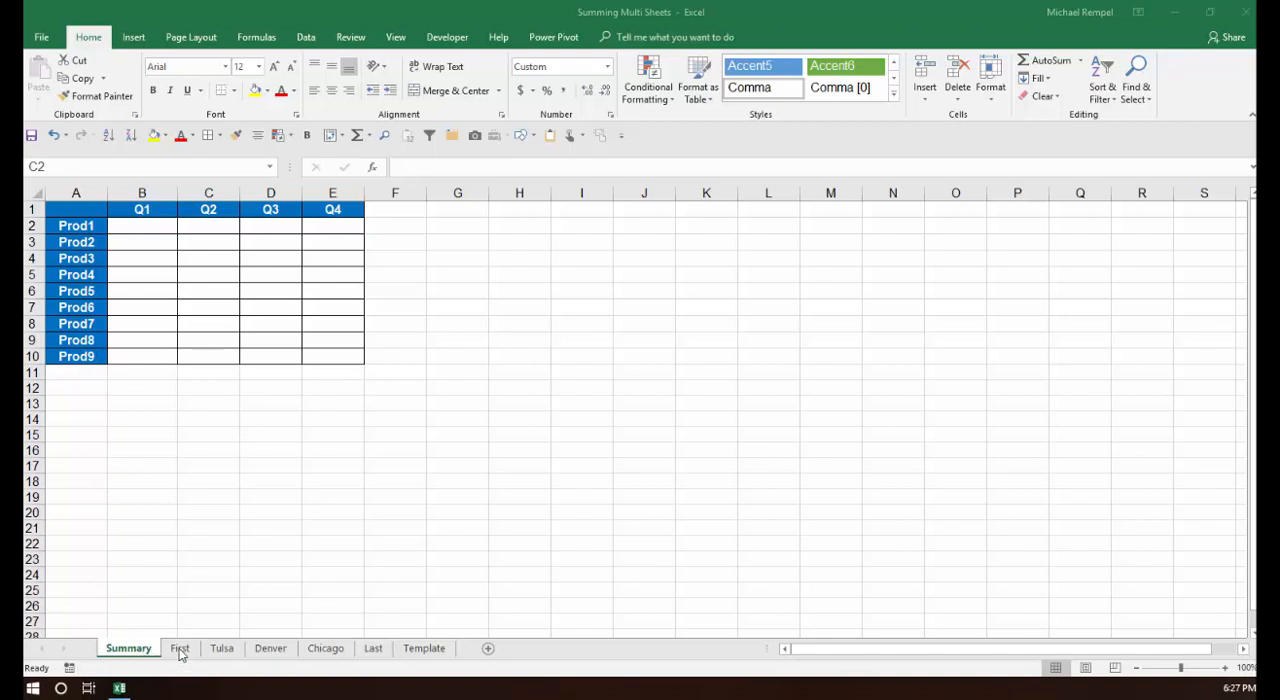
{"action": "left_click", "coordinate": [180, 648]}
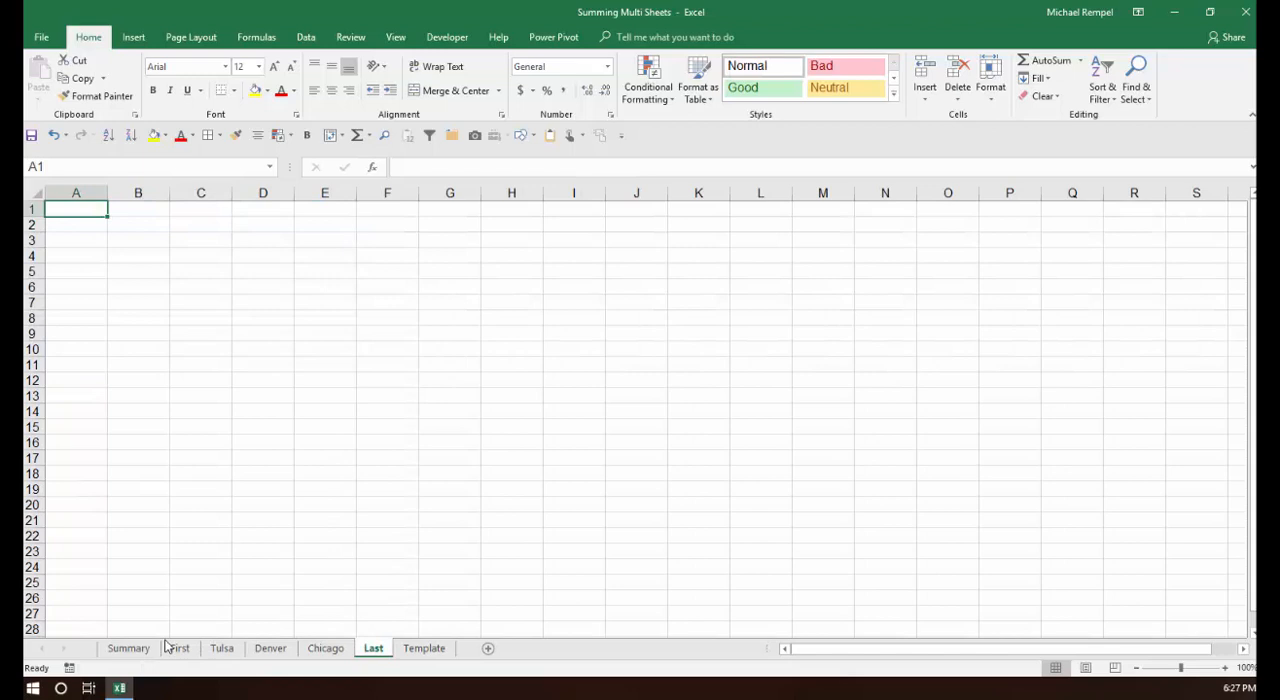
{"action": "mouse_move", "coordinate": [216, 600]}
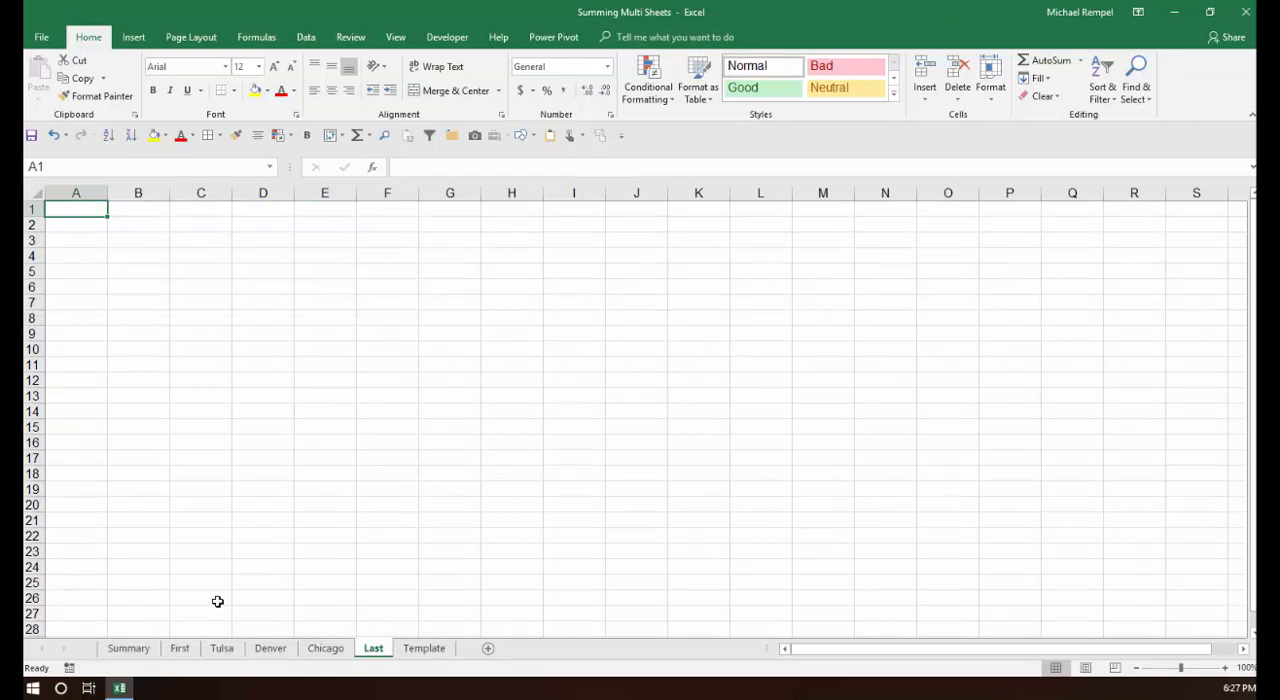
{"action": "left_click", "coordinate": [270, 648]}
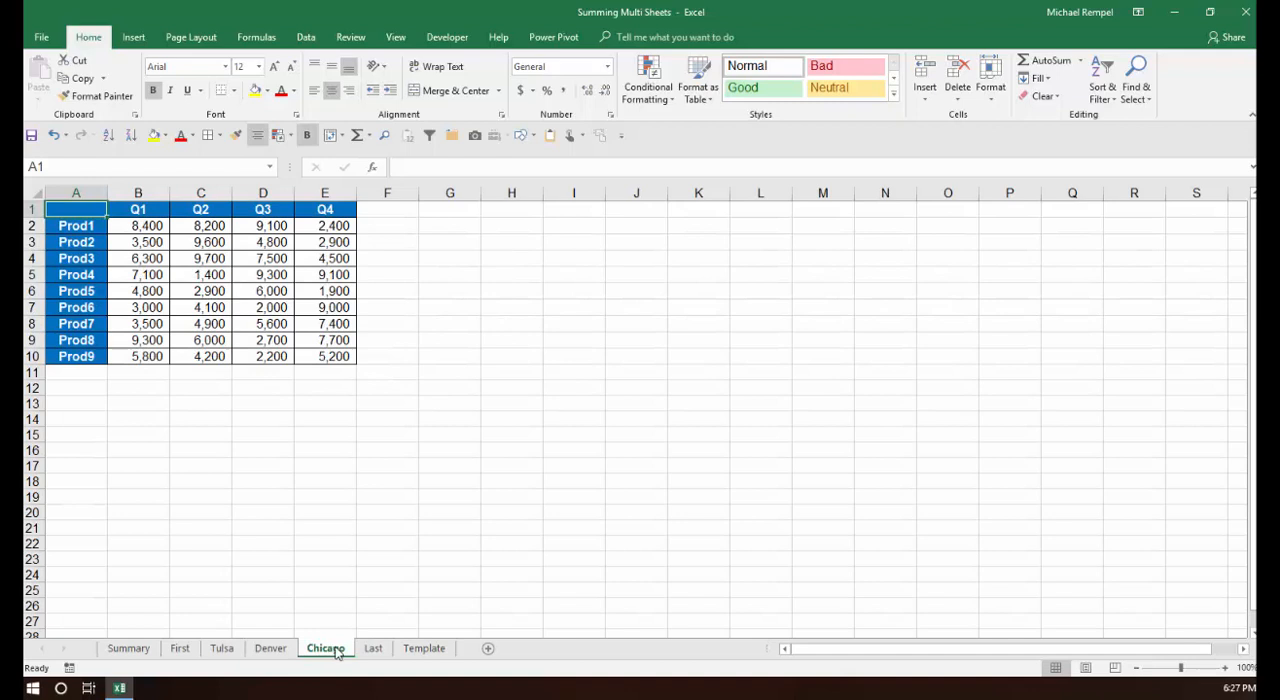
{"action": "left_click", "coordinate": [424, 648]}
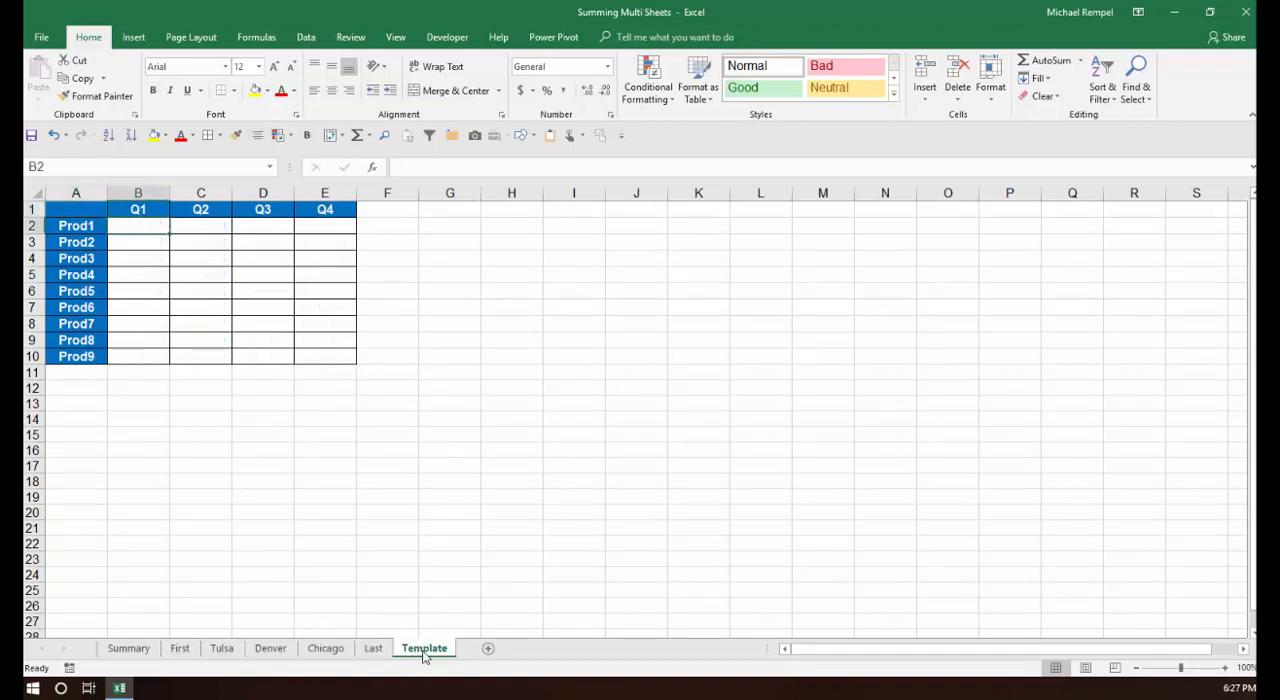
{"action": "mouse_move", "coordinate": [244, 626]}
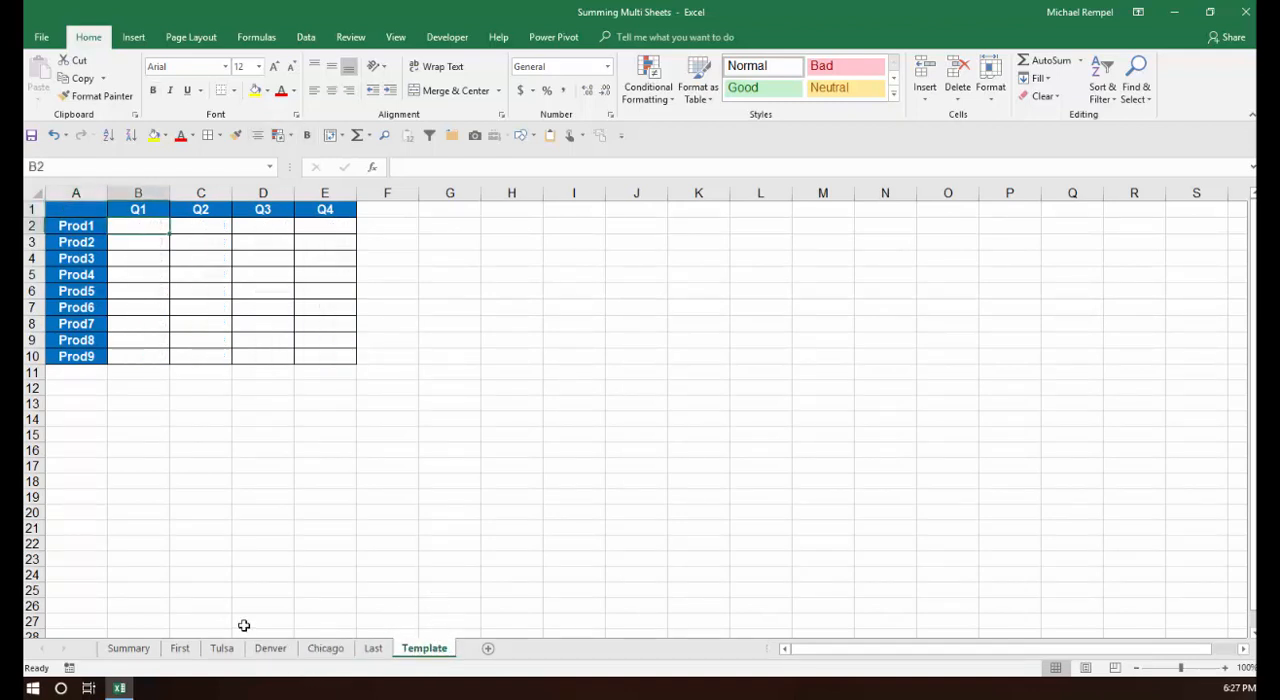
{"action": "left_click", "coordinate": [128, 648]}
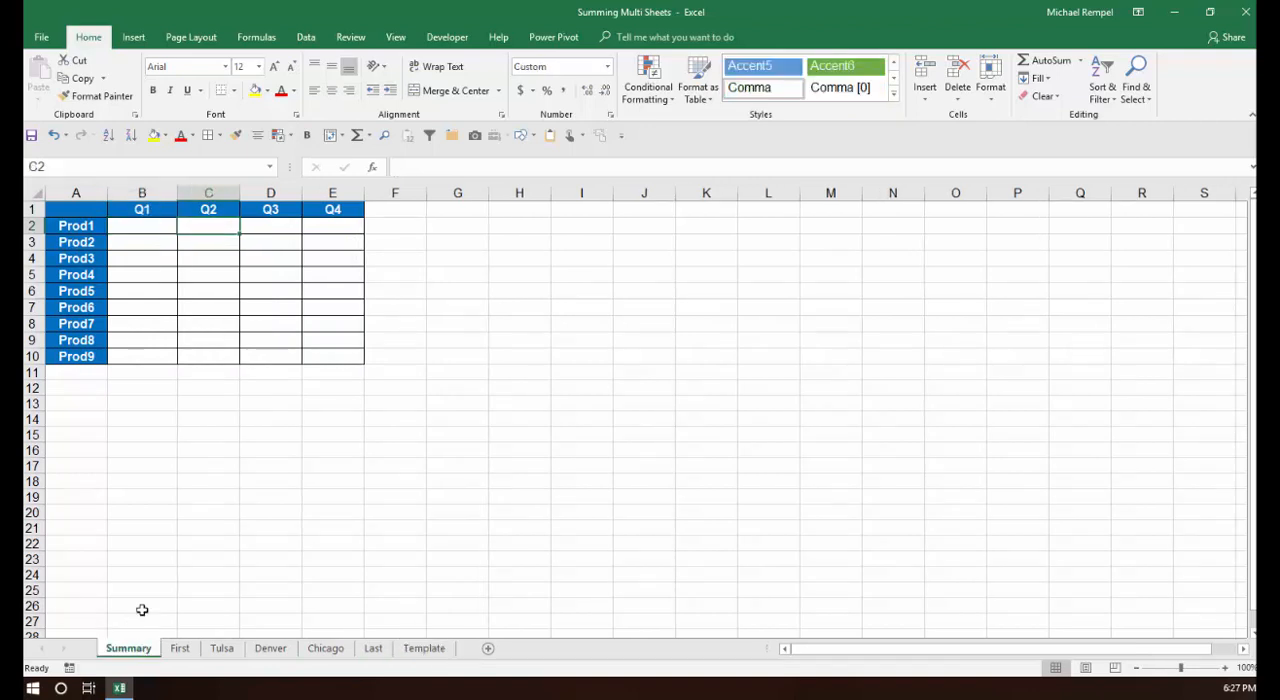
{"action": "mouse_move", "coordinate": [150, 306]}
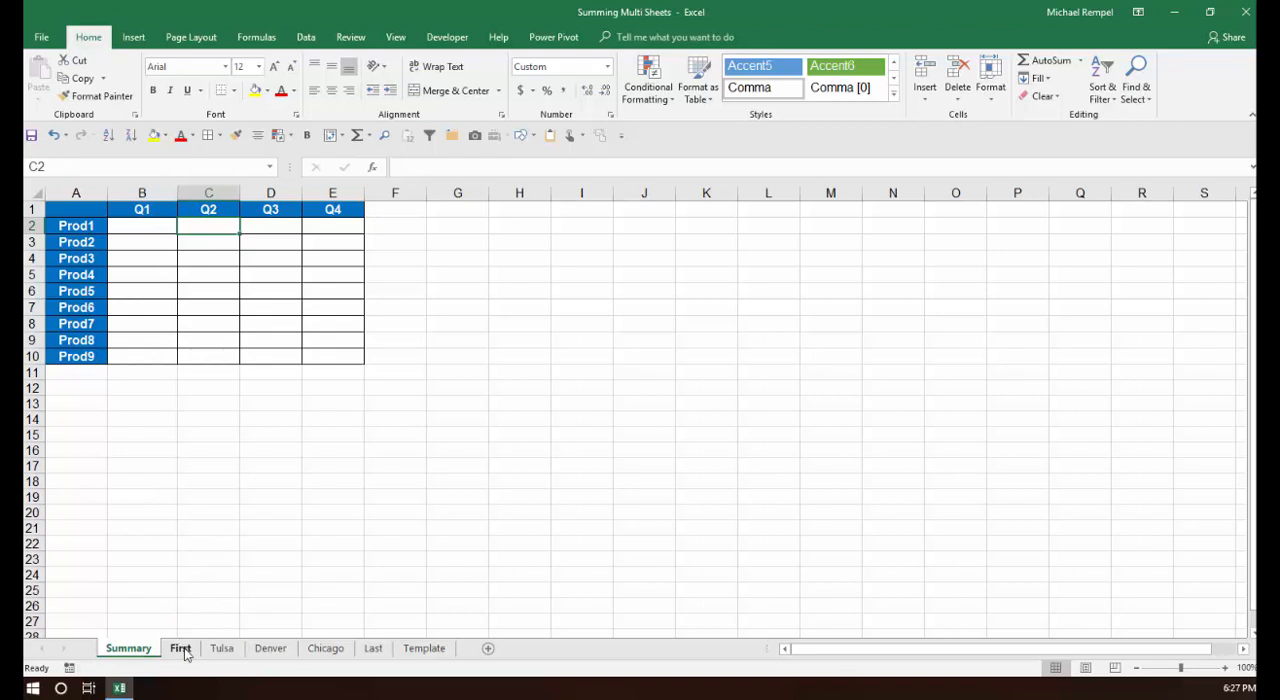
{"action": "left_click", "coordinate": [372, 648]}
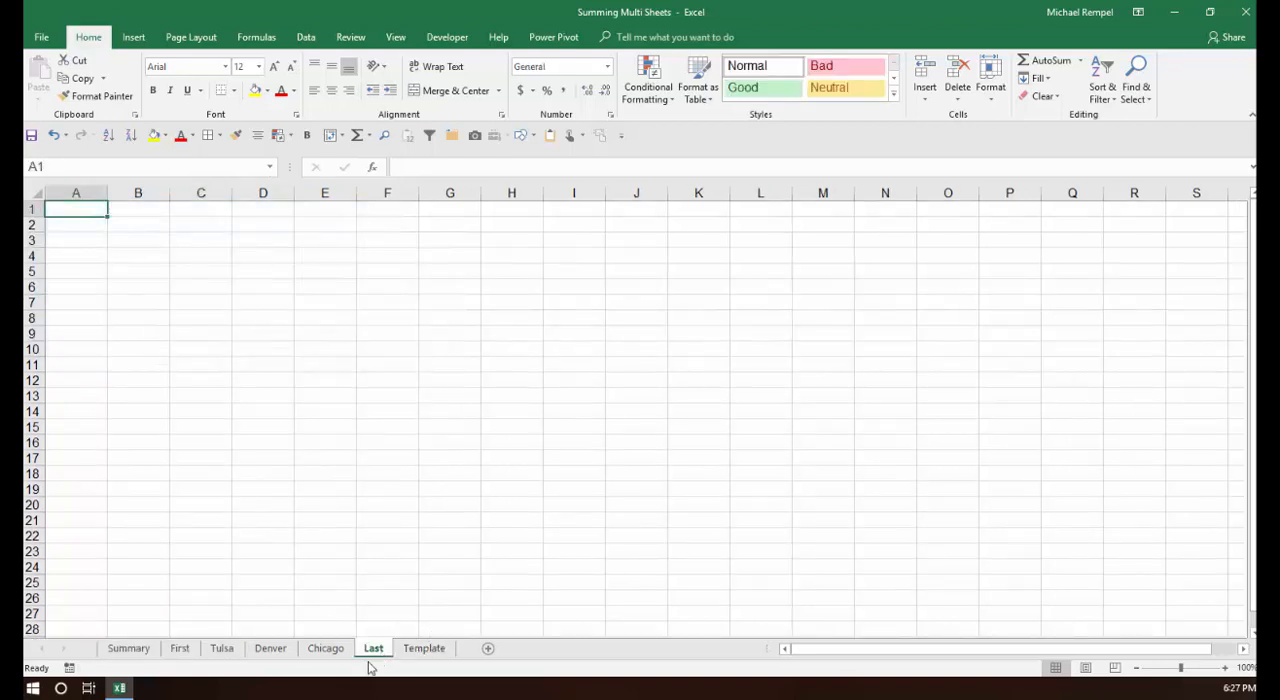
{"action": "left_click", "coordinate": [222, 648]}
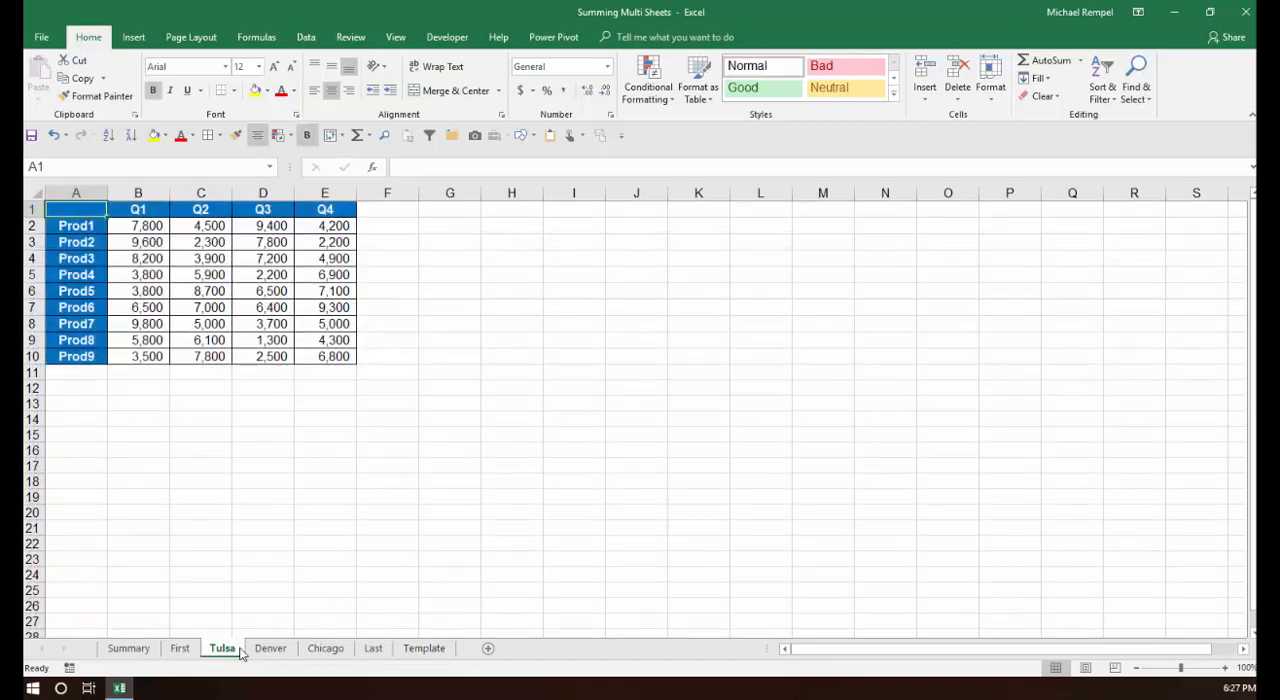
{"action": "left_click", "coordinate": [324, 648]}
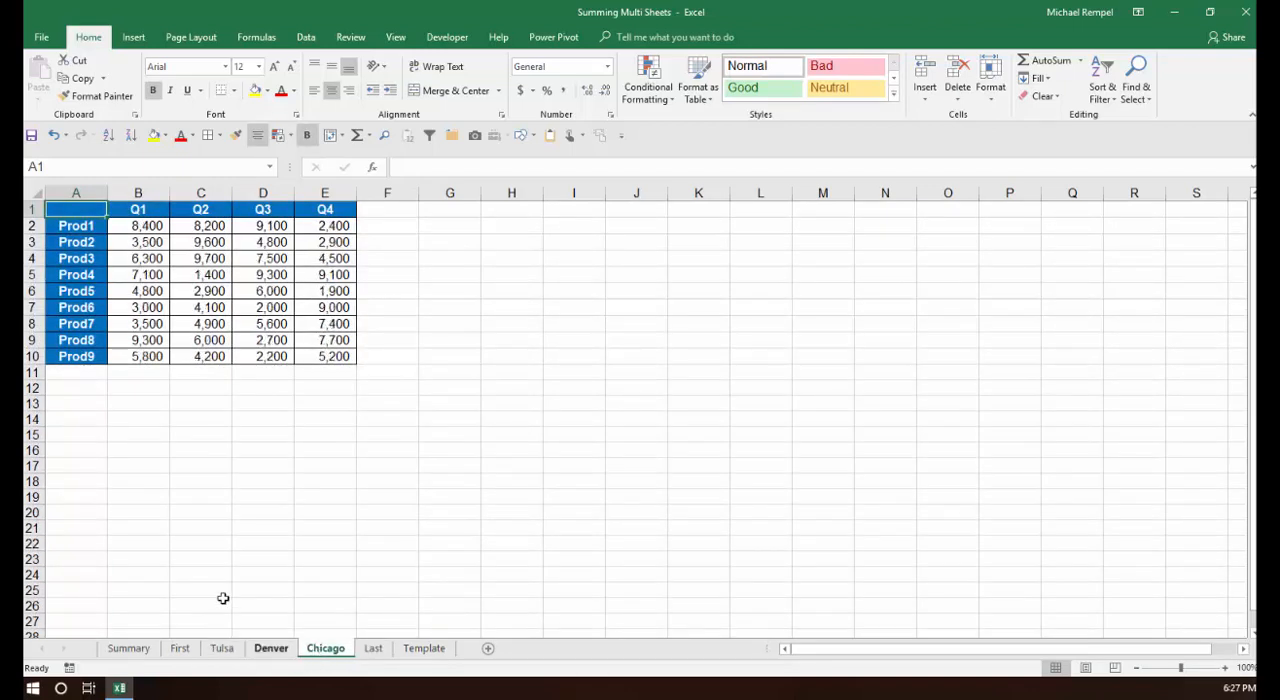
{"action": "left_click", "coordinate": [128, 648]}
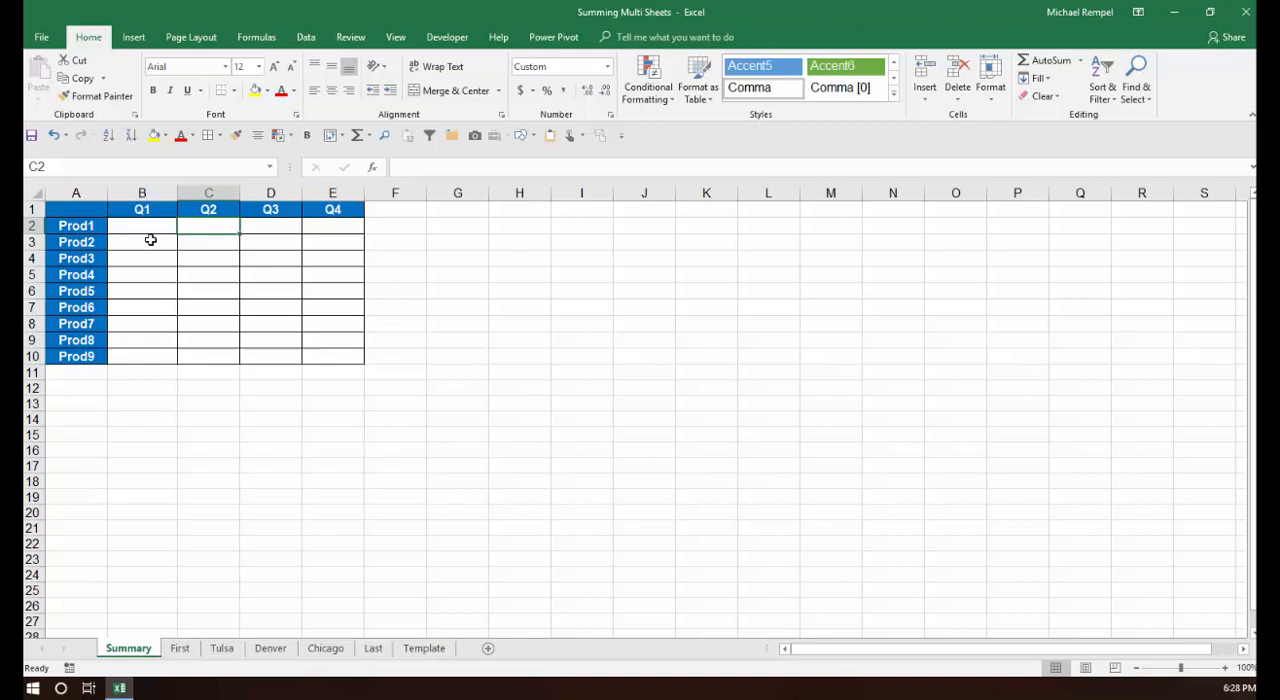
Enter =SUM(First:Last!B2) in Summary B2 so Prod1 Q1 totals 25,200 across all sheets.
{"action": "left_click", "coordinate": [140, 226]}
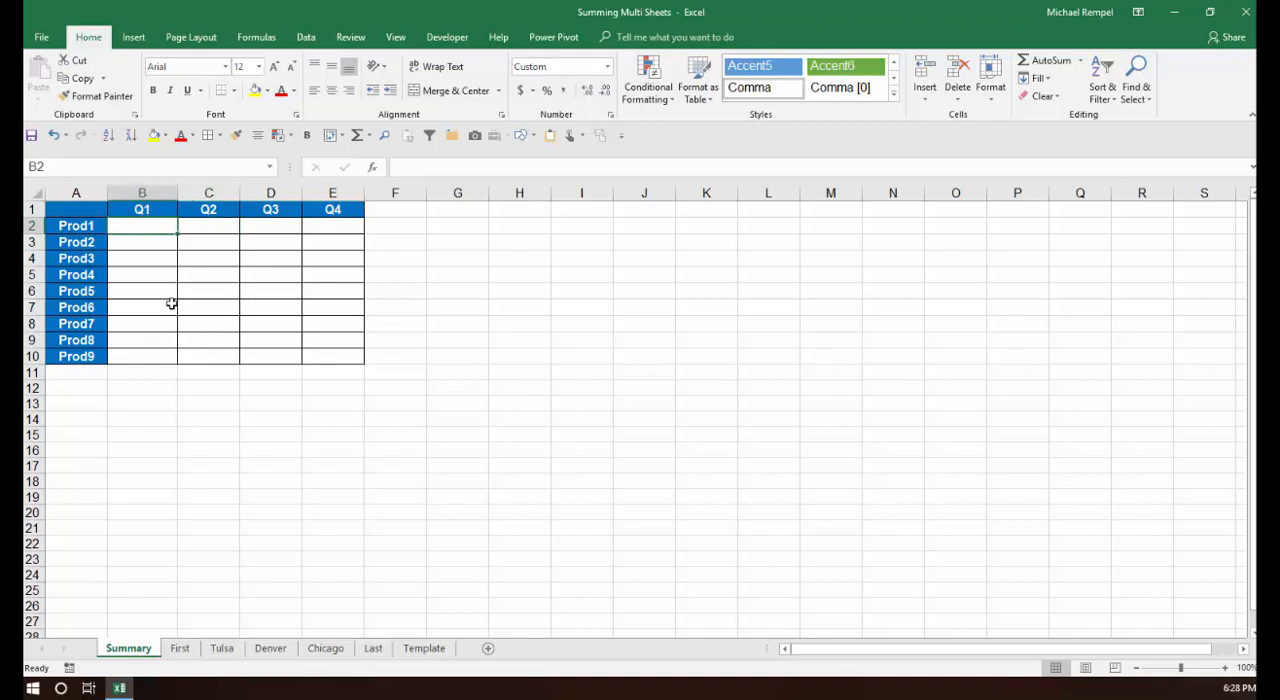
{"action": "mouse_move", "coordinate": [234, 284]}
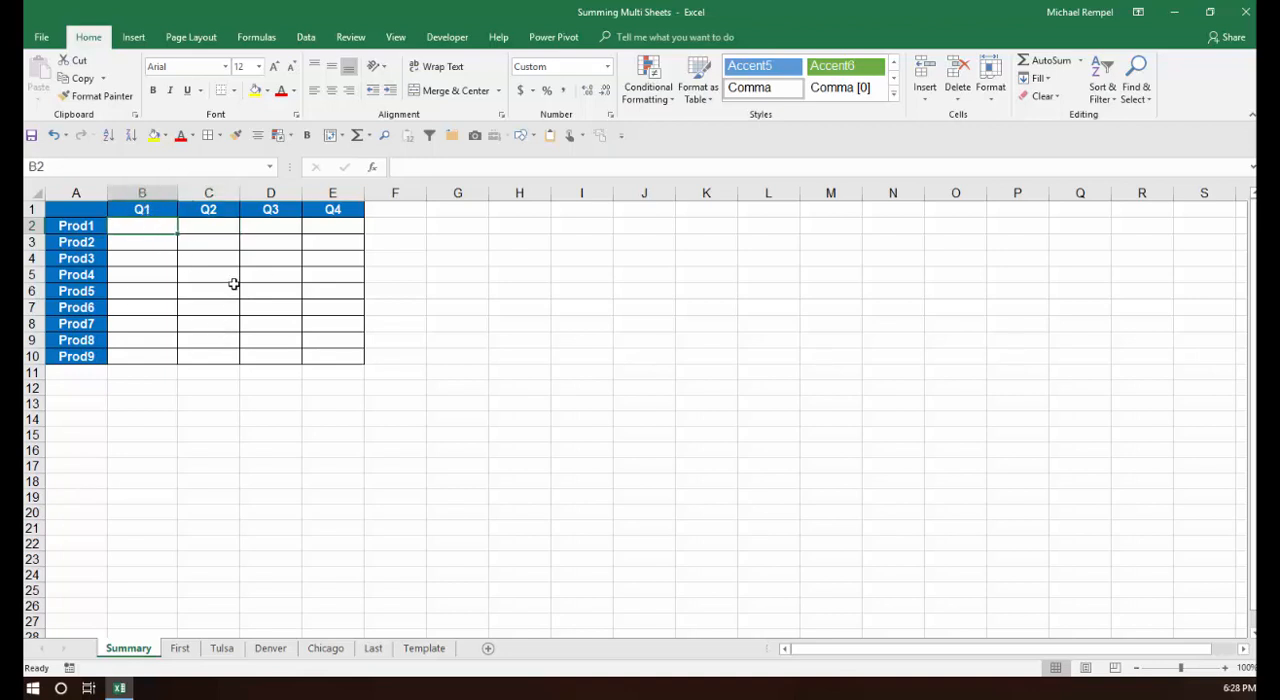
{"action": "type", "text": "=sum"}
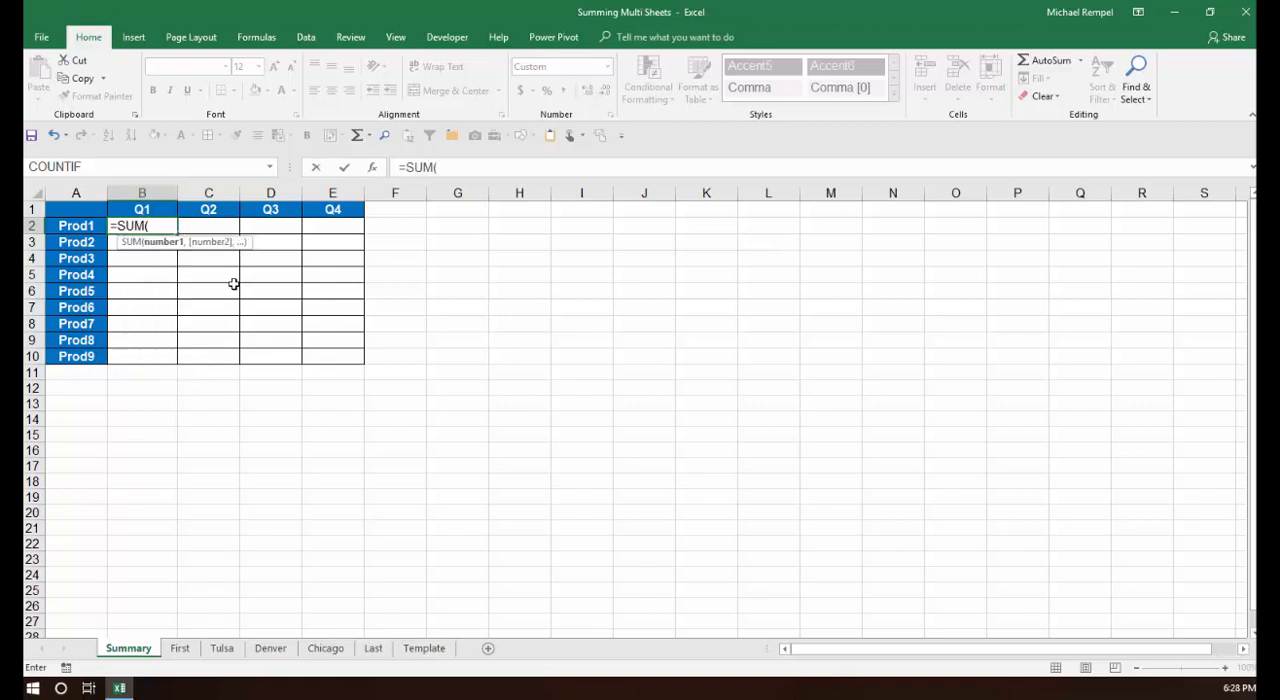
{"action": "type", "text": "First"}
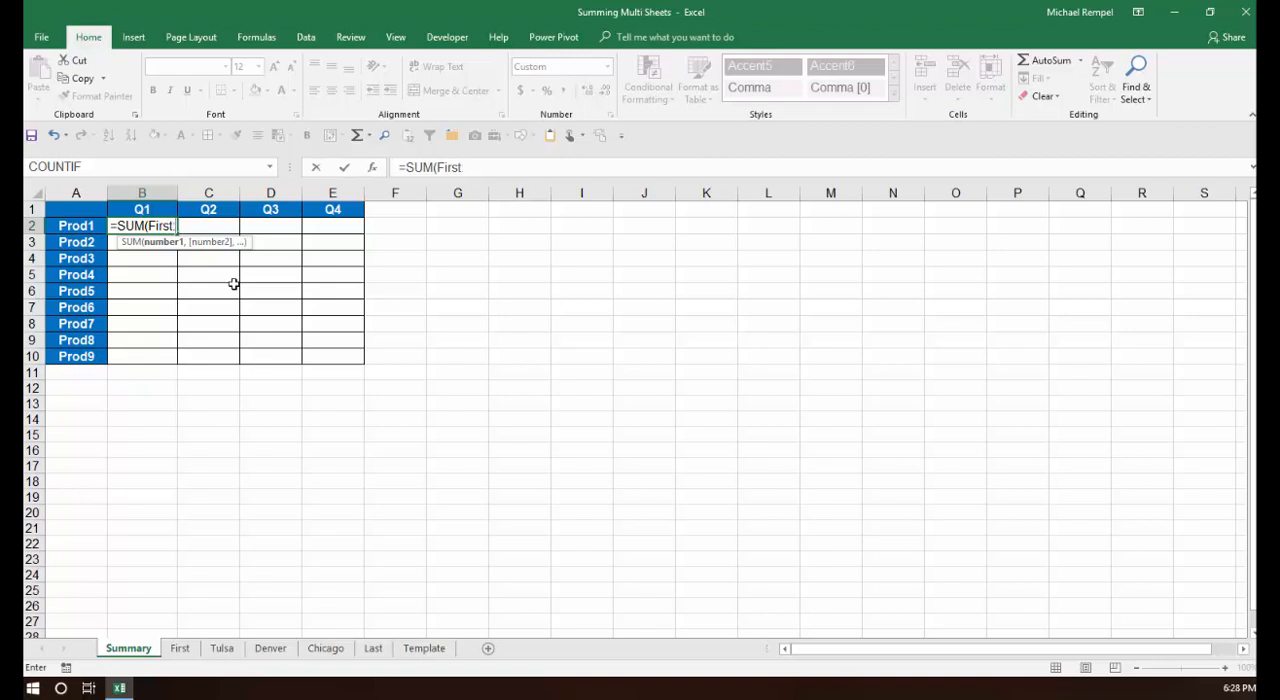
{"action": "type", "text": "Last"}
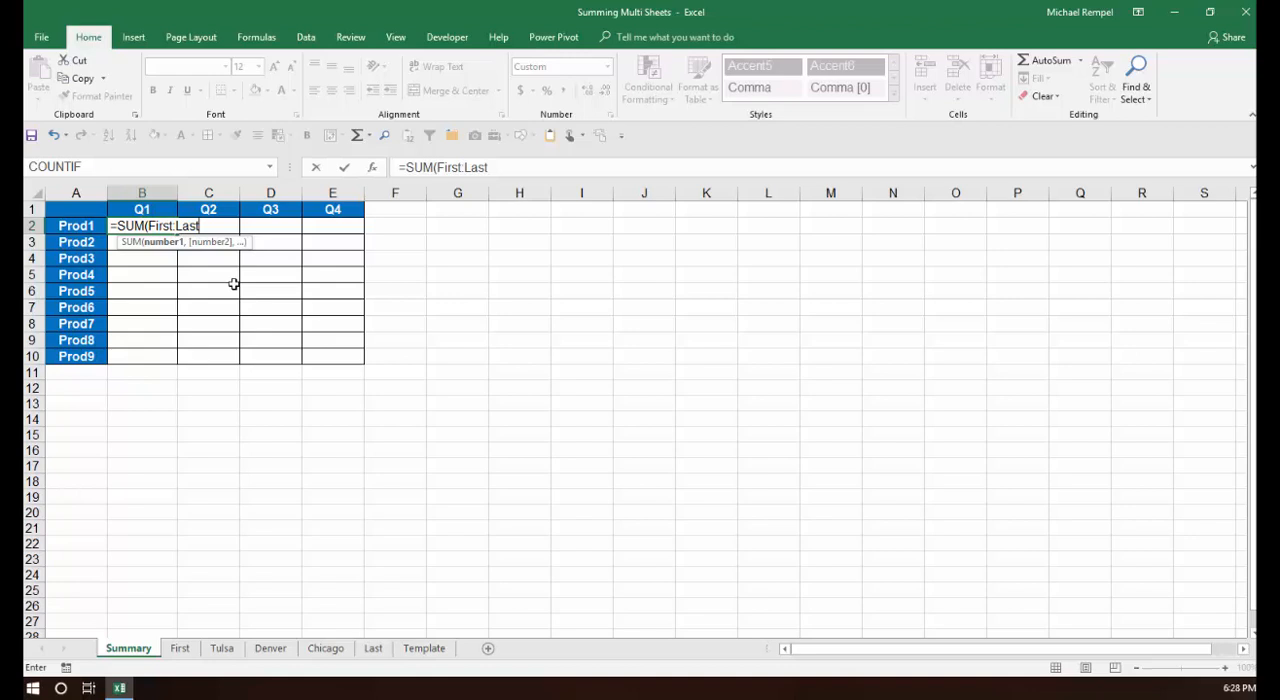
{"action": "type", "text": "!"}
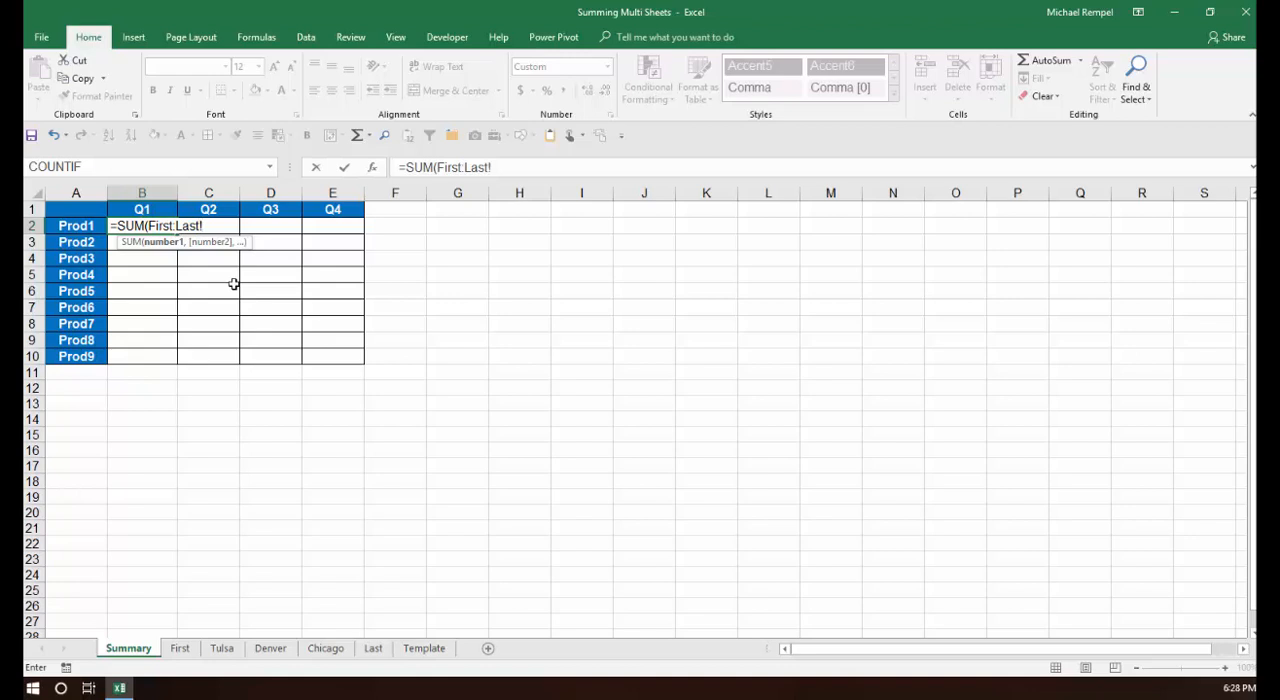
{"action": "type", "text": "B2"}
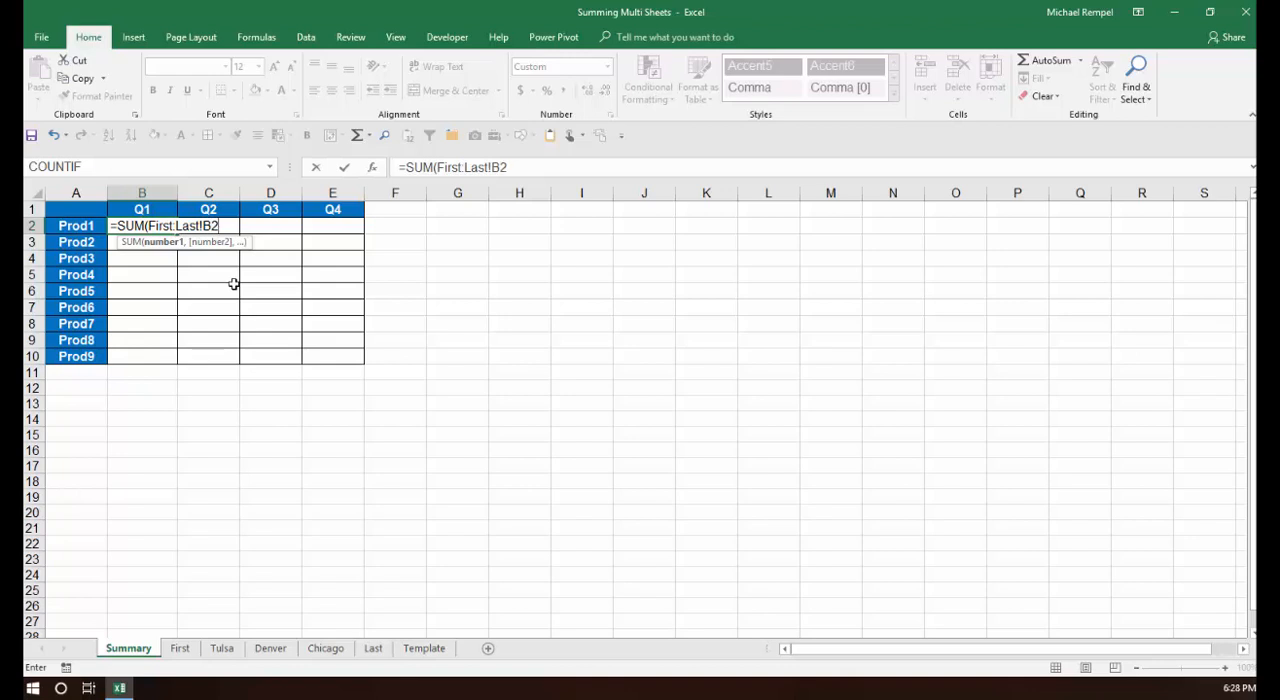
{"action": "key", "text": "Return"}
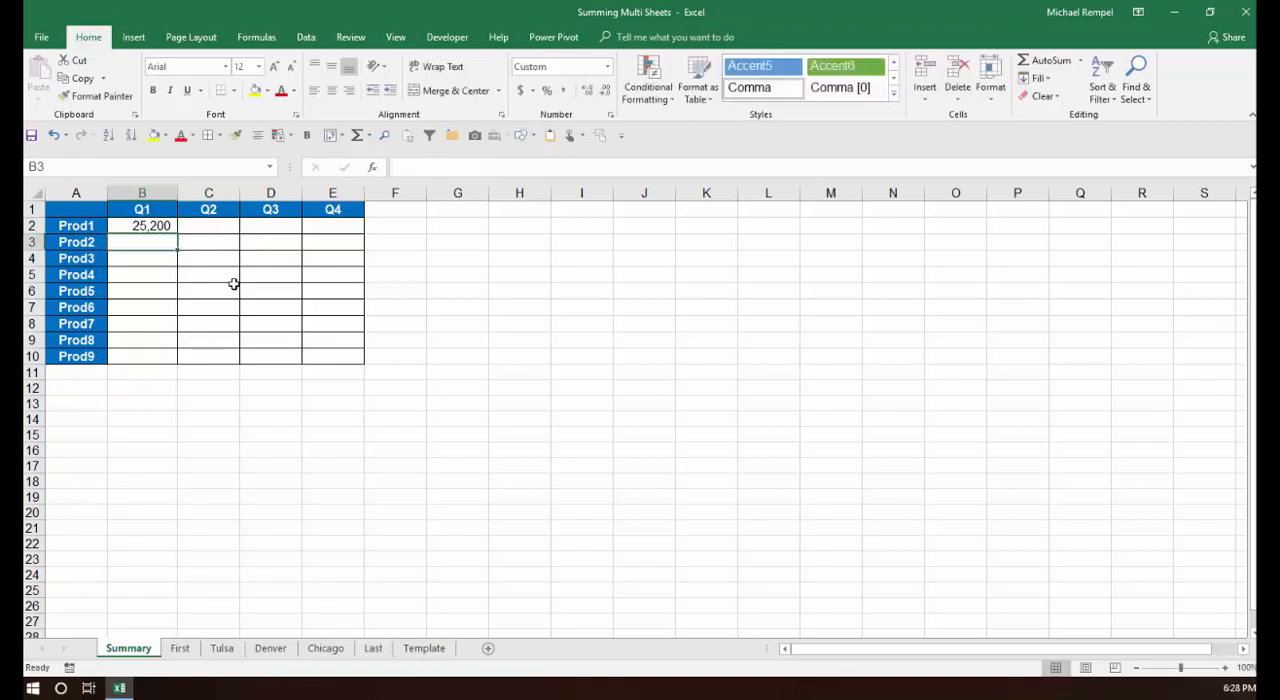
Copy the 3D sum from B2 across the Summary table to E10 and verify a filled cell.
{"action": "left_click", "coordinate": [142, 226]}
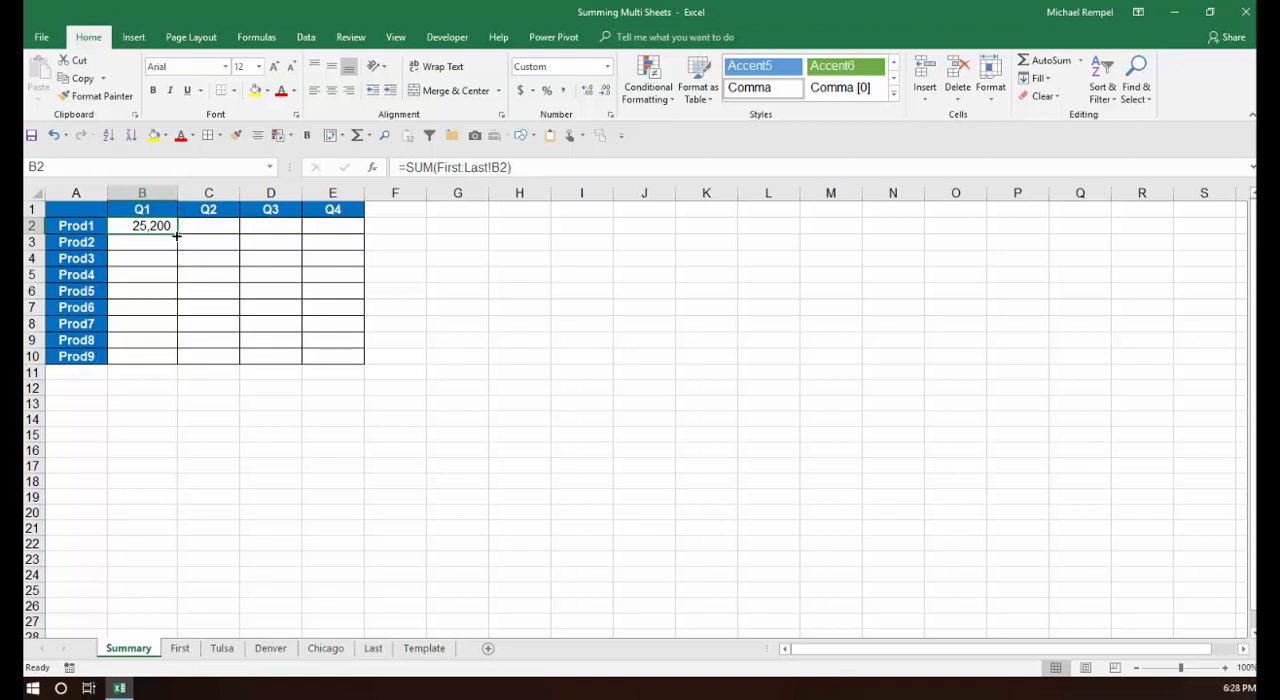
{"action": "left_click_drag", "start_coordinate": [140, 226], "coordinate": [332, 226]}
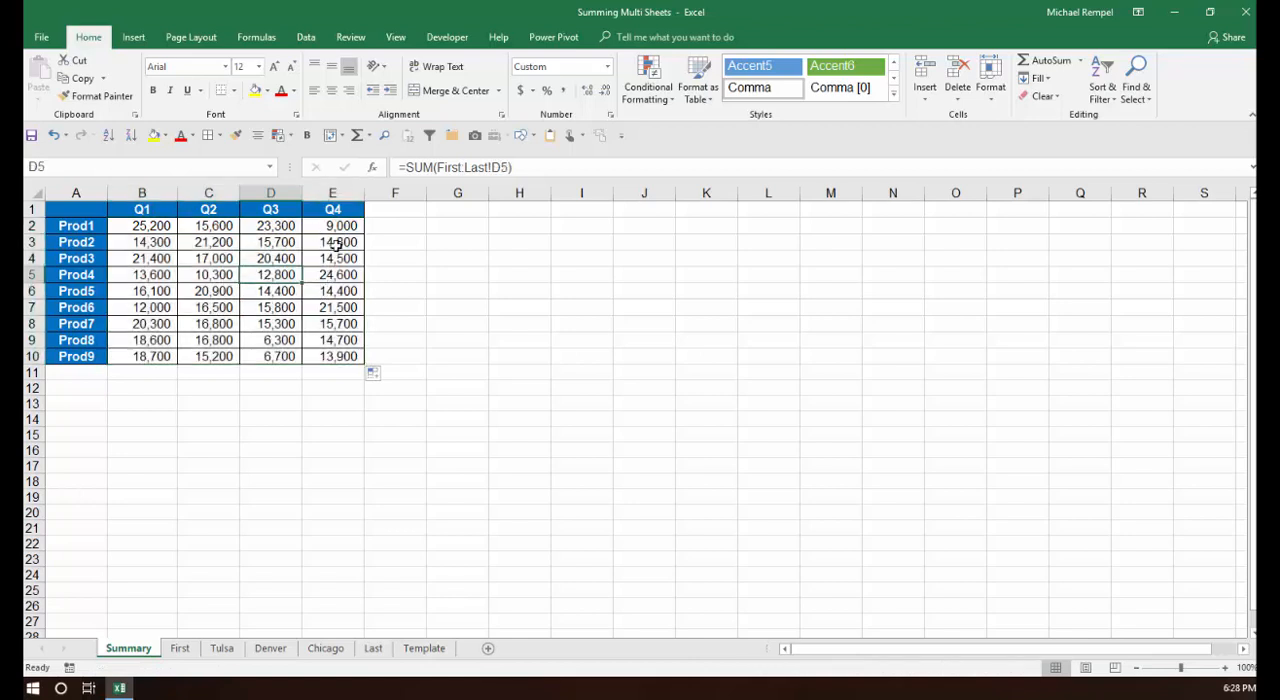
{"action": "left_click", "coordinate": [332, 226]}
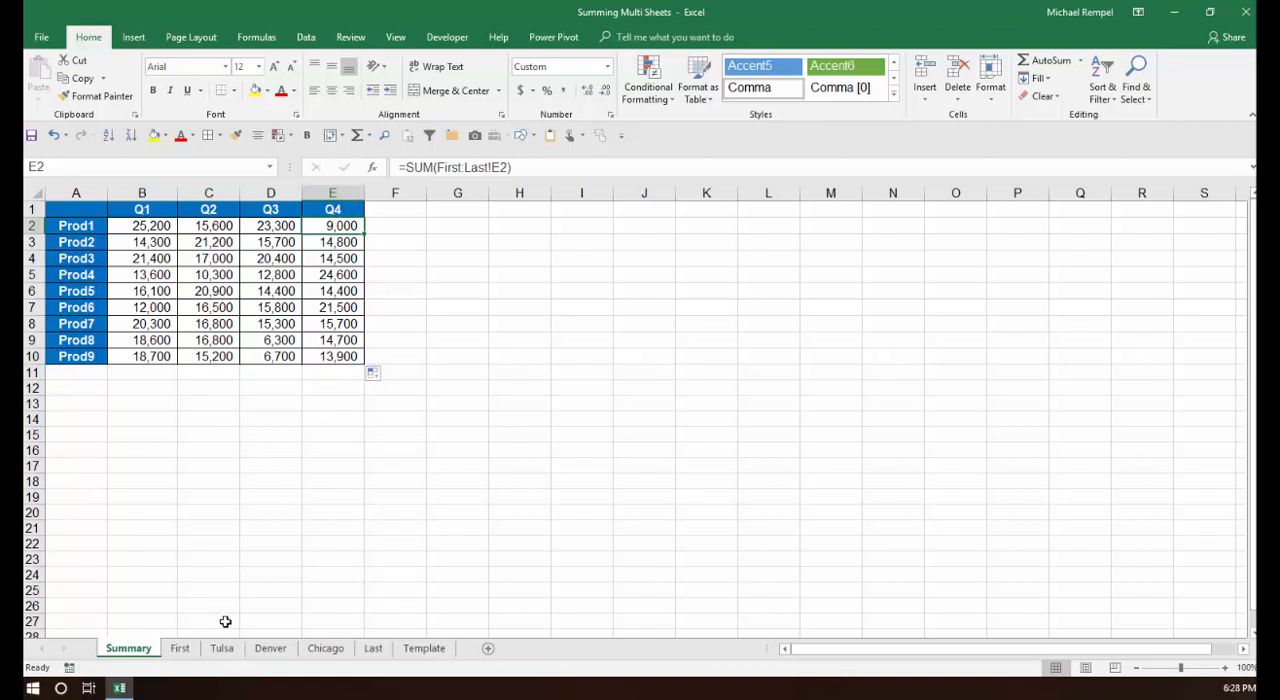
Glance at the Chicago sheet's figures, then return to Summary with its =SUM(First:Last!E2) totals.
{"action": "left_click", "coordinate": [220, 648]}
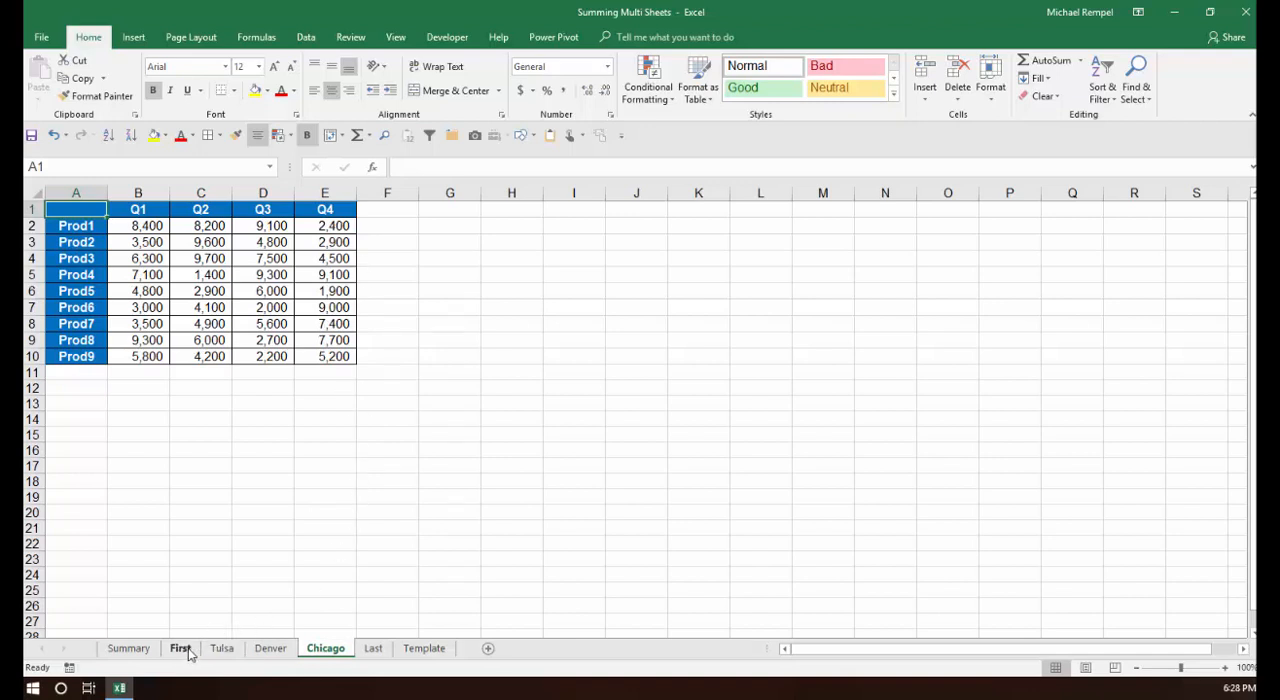
{"action": "left_click", "coordinate": [128, 648]}
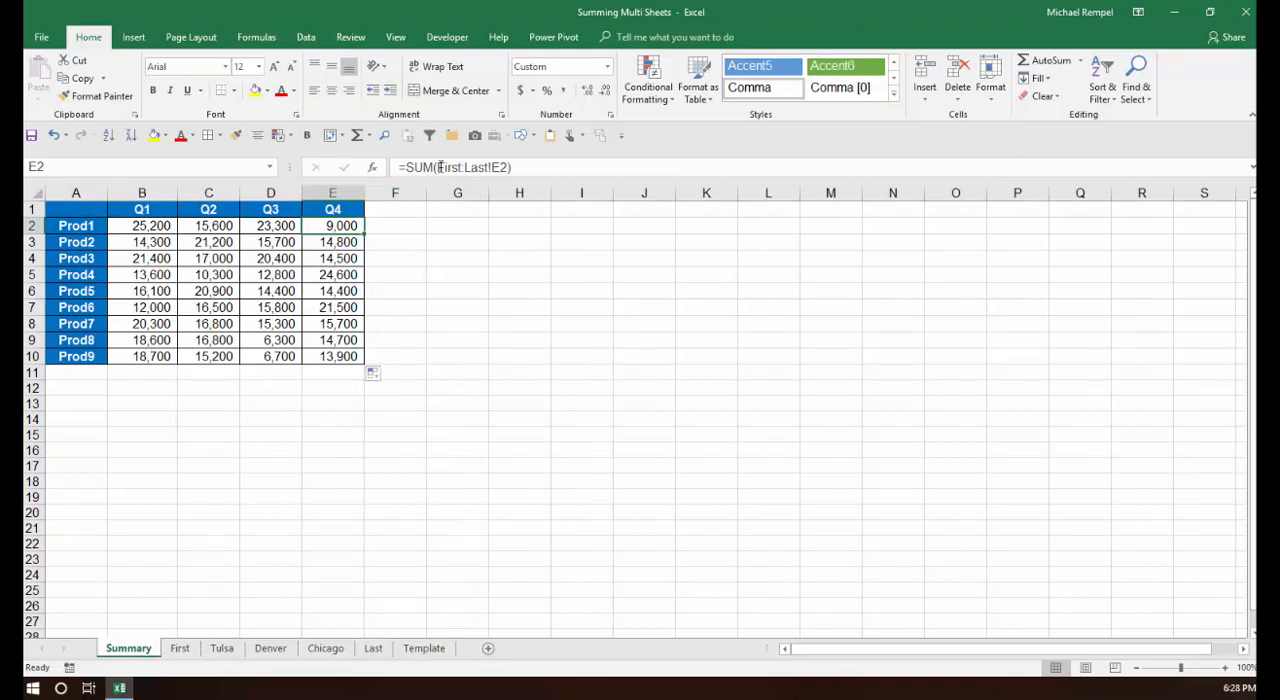
{"action": "mouse_move", "coordinate": [450, 168]}
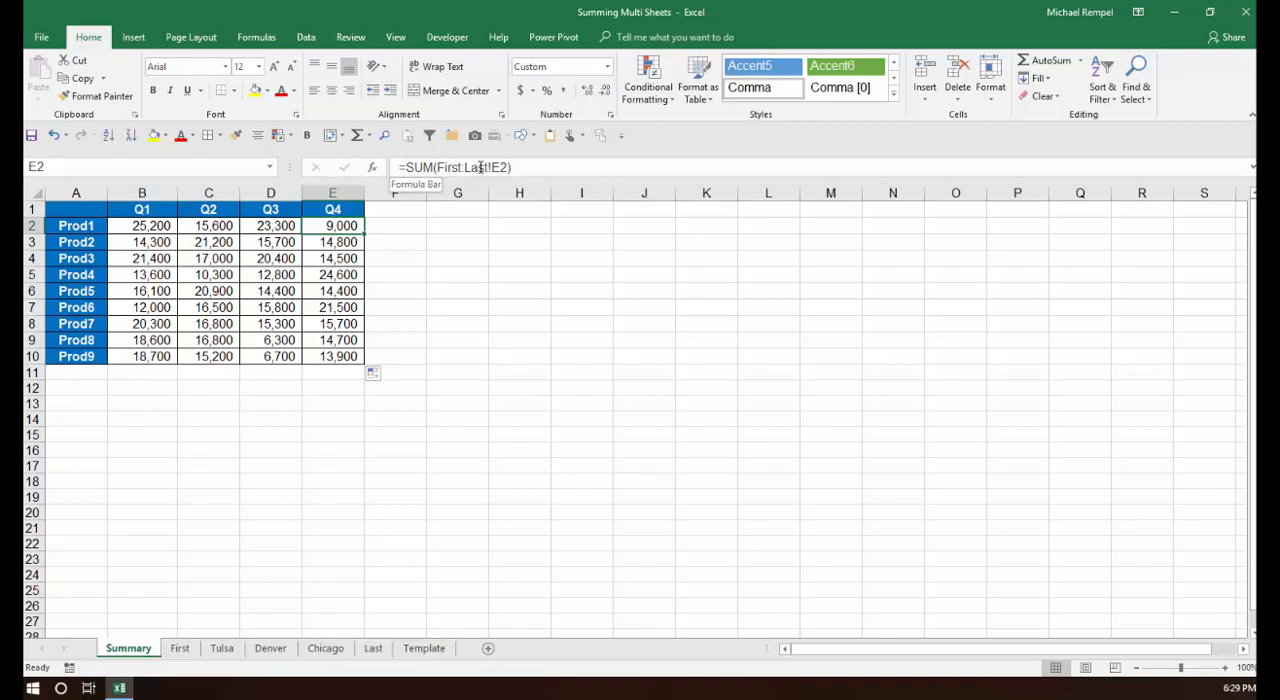
{"action": "mouse_move", "coordinate": [478, 172]}
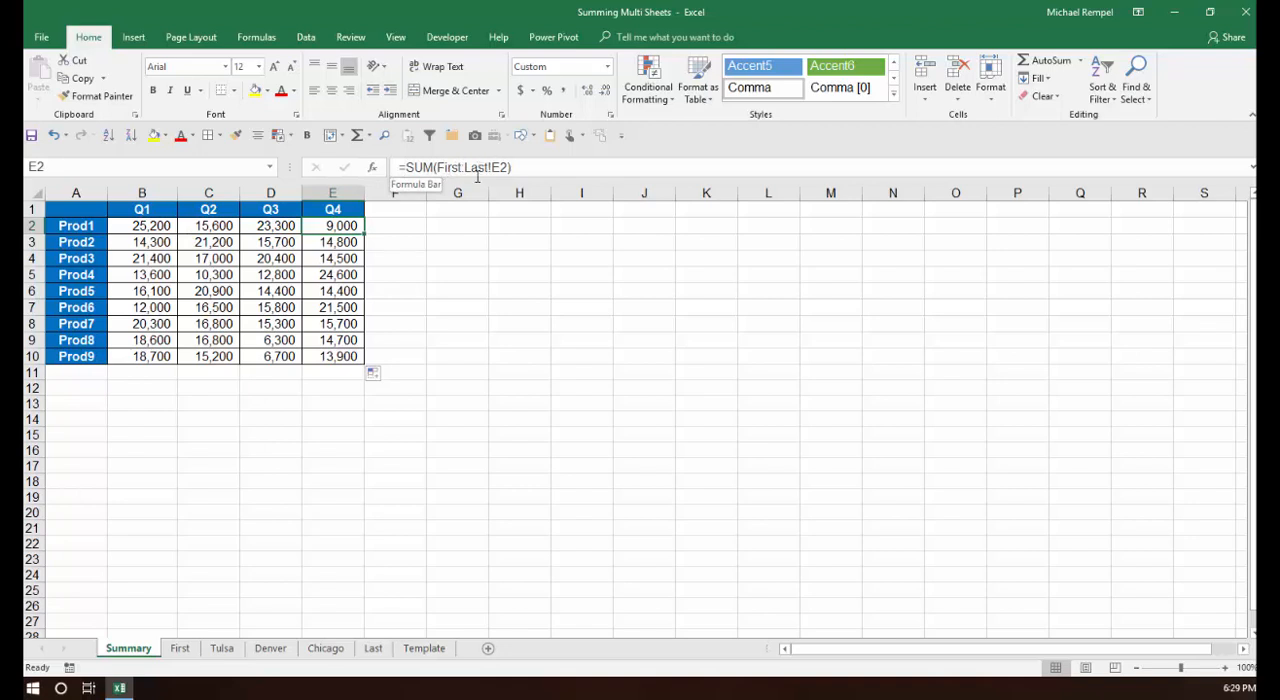
{"action": "mouse_move", "coordinate": [268, 556]}
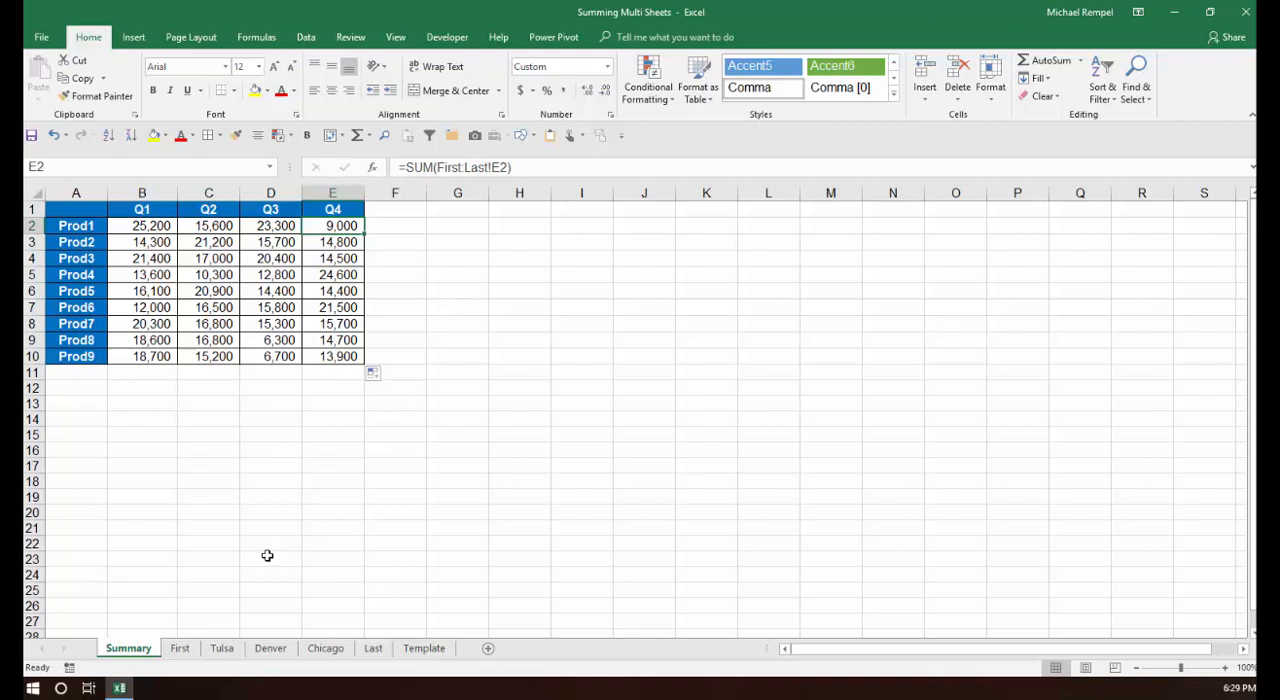
{"action": "mouse_move", "coordinate": [456, 244]}
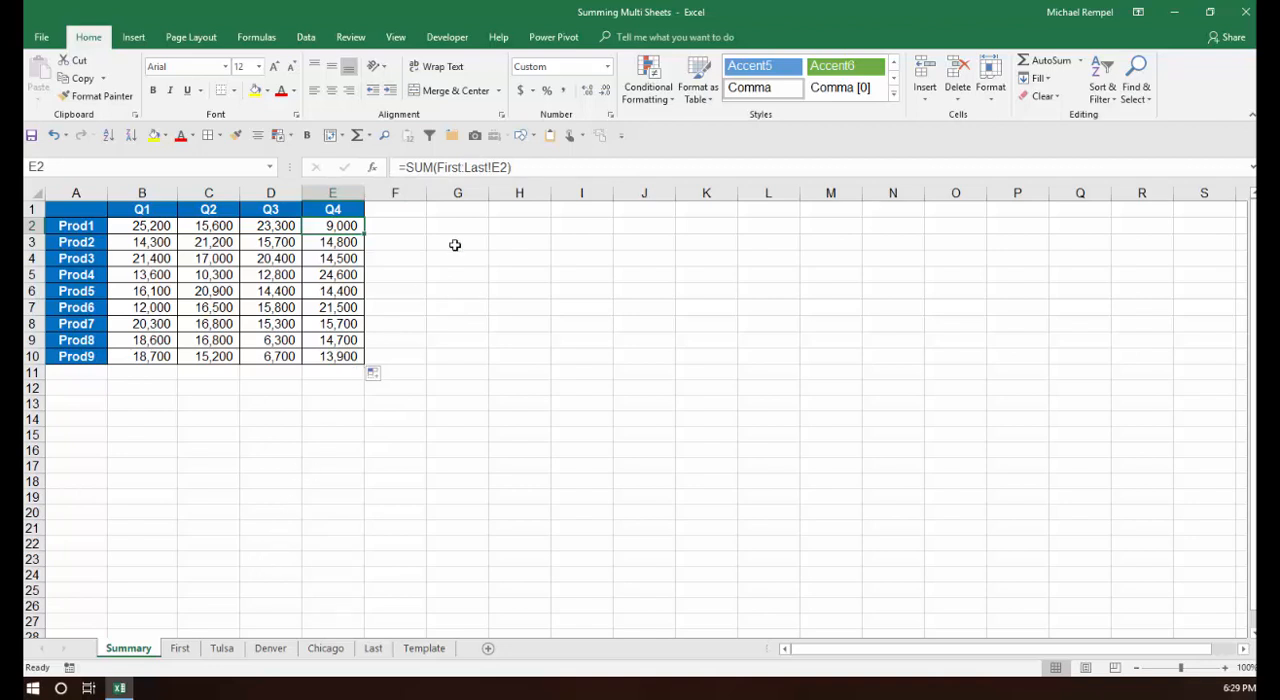
{"action": "mouse_move", "coordinate": [384, 264]}
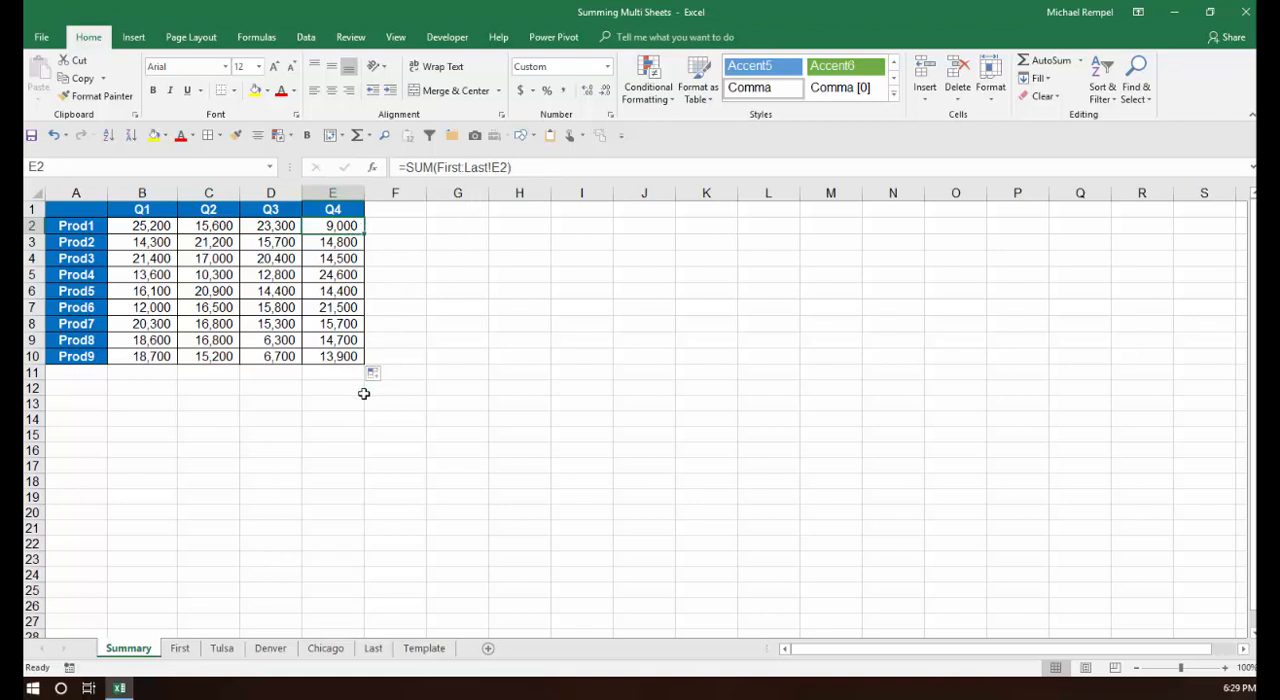
{"action": "mouse_move", "coordinate": [210, 604]}
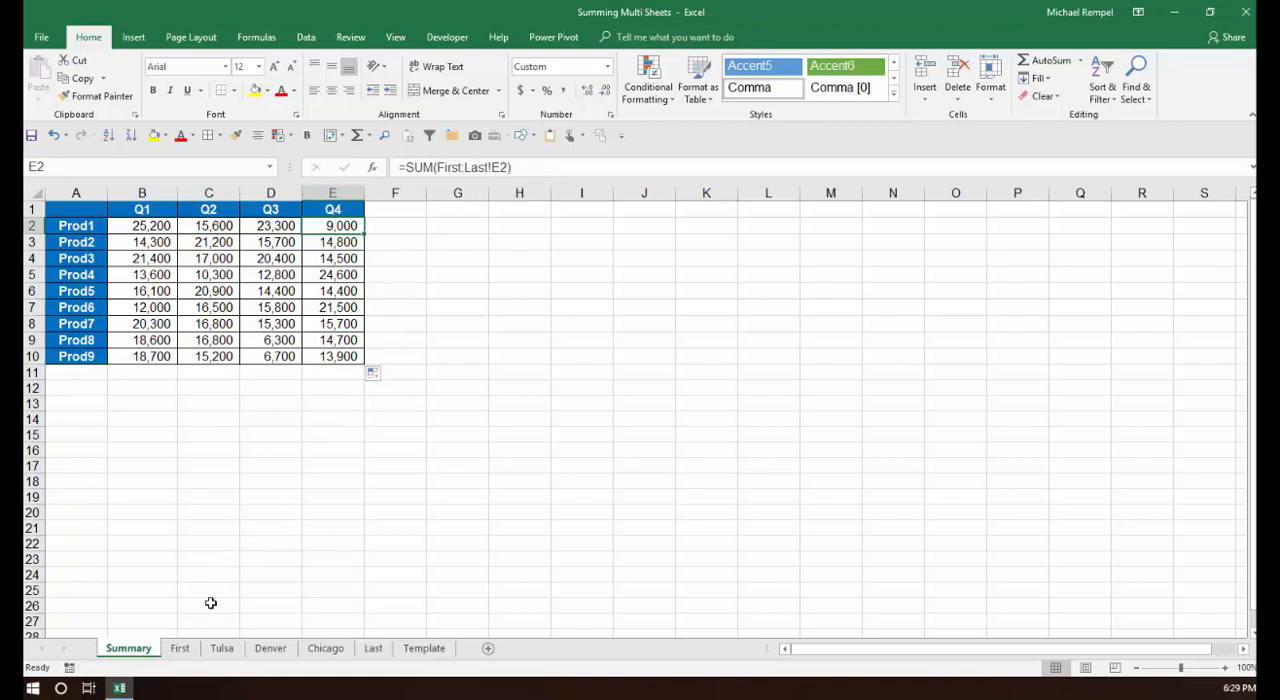
{"action": "mouse_move", "coordinate": [200, 608]}
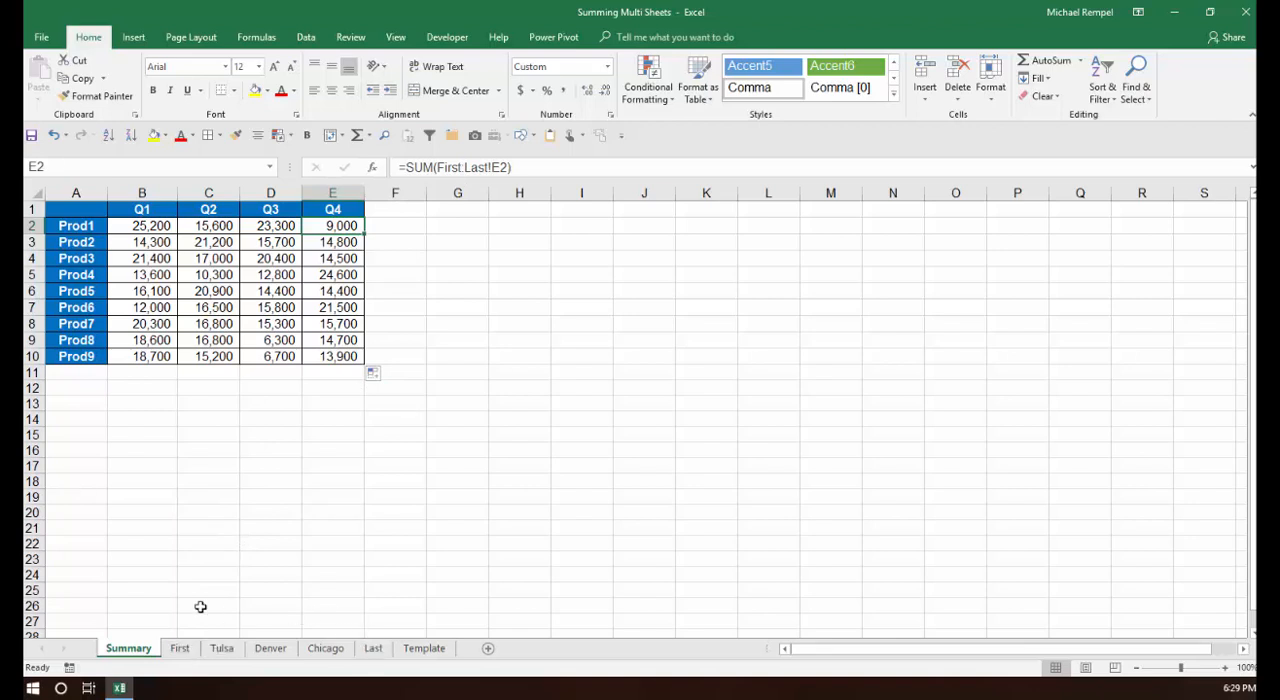
{"action": "left_click", "coordinate": [180, 648]}
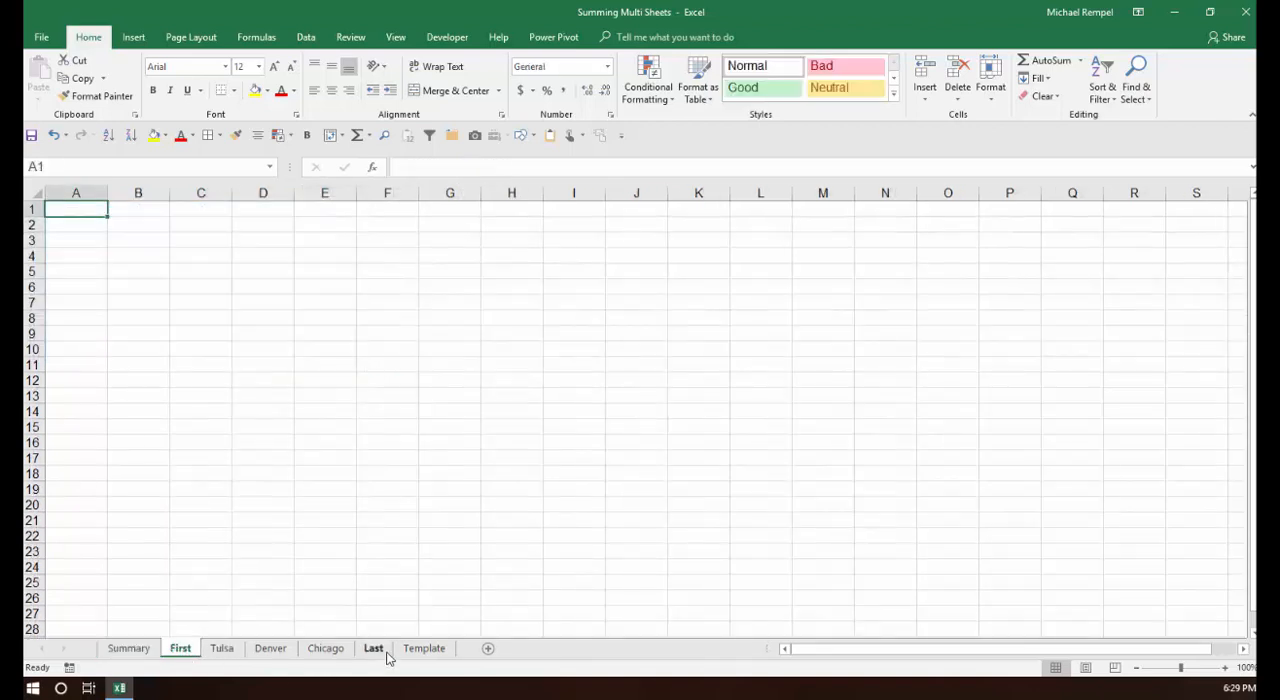
{"action": "left_click", "coordinate": [372, 648]}
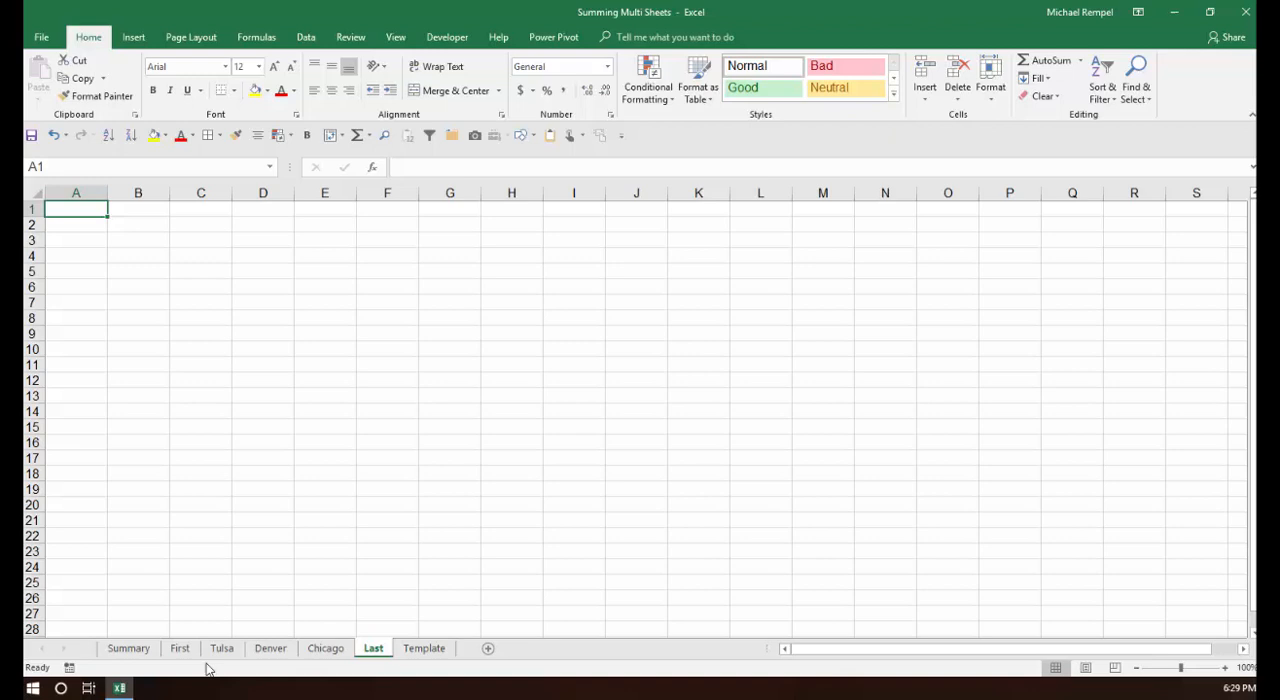
{"action": "left_click", "coordinate": [128, 648]}
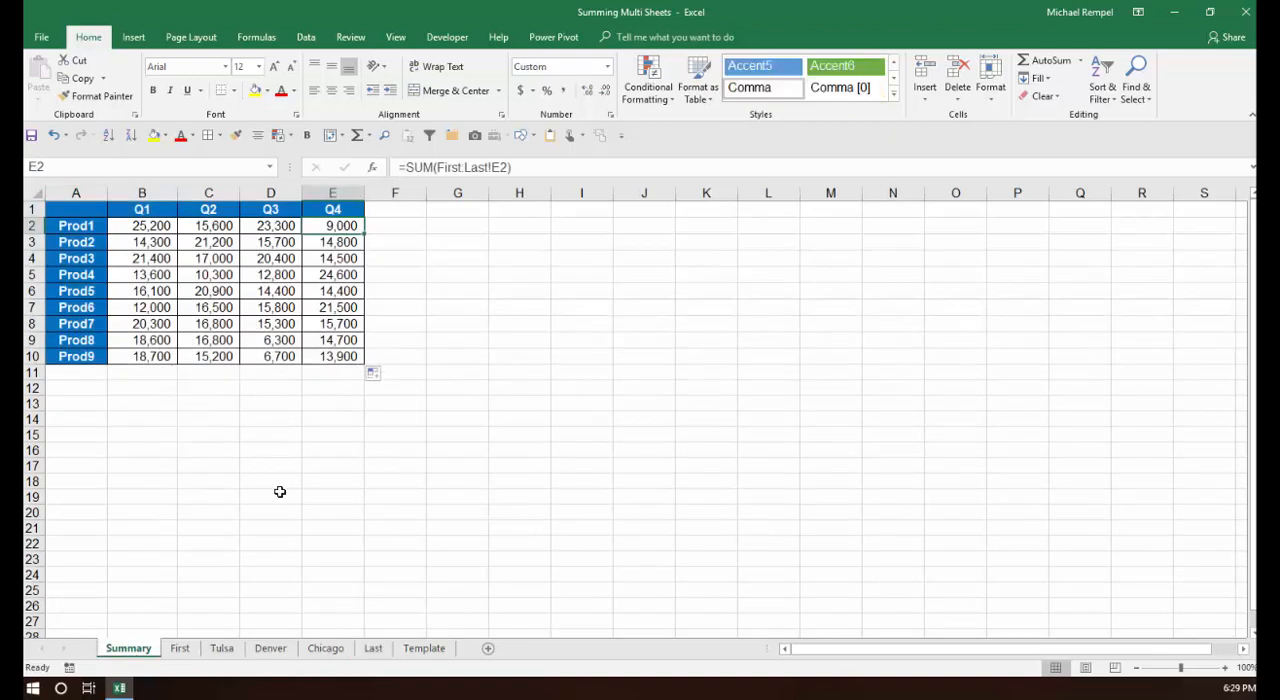
{"action": "mouse_move", "coordinate": [268, 600]}
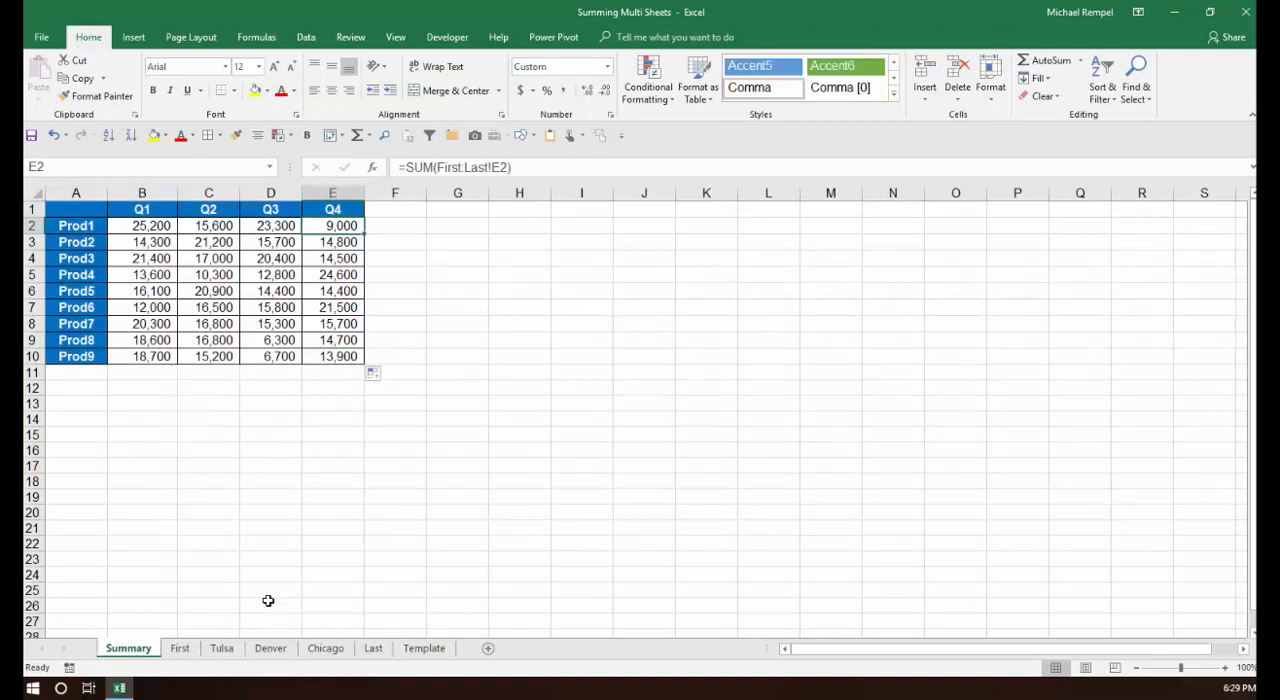
{"action": "mouse_move", "coordinate": [336, 544]}
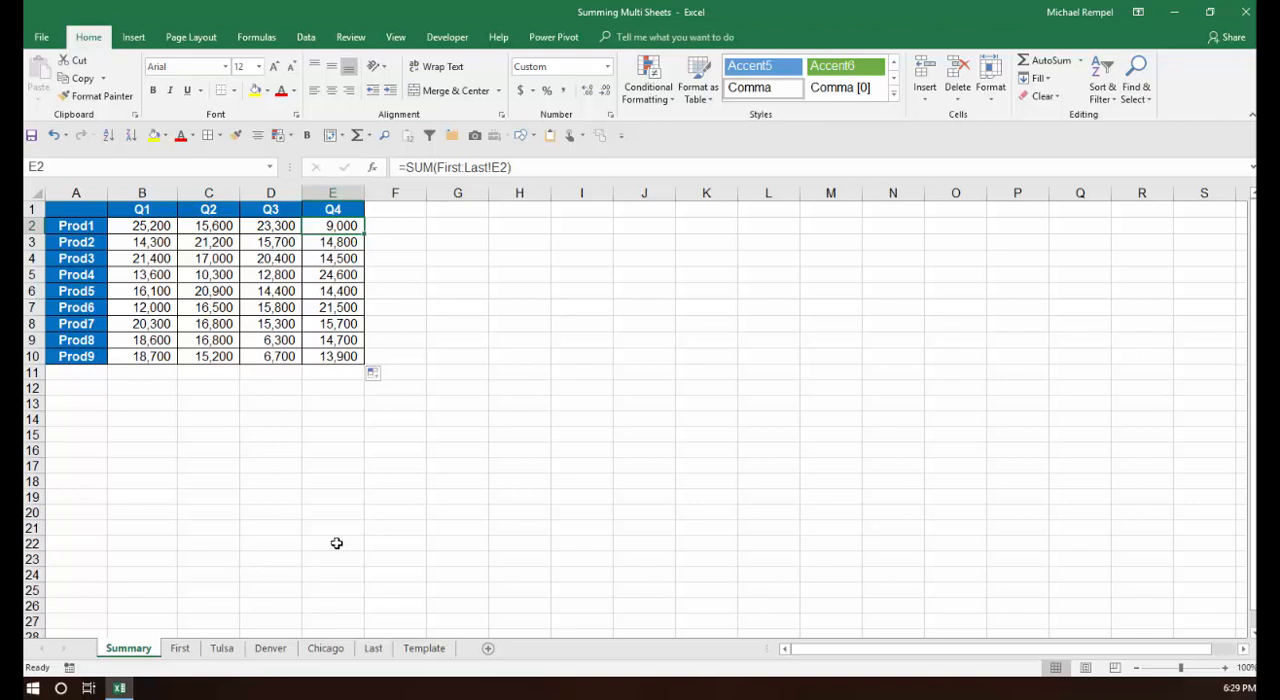
{"action": "left_click", "coordinate": [424, 648]}
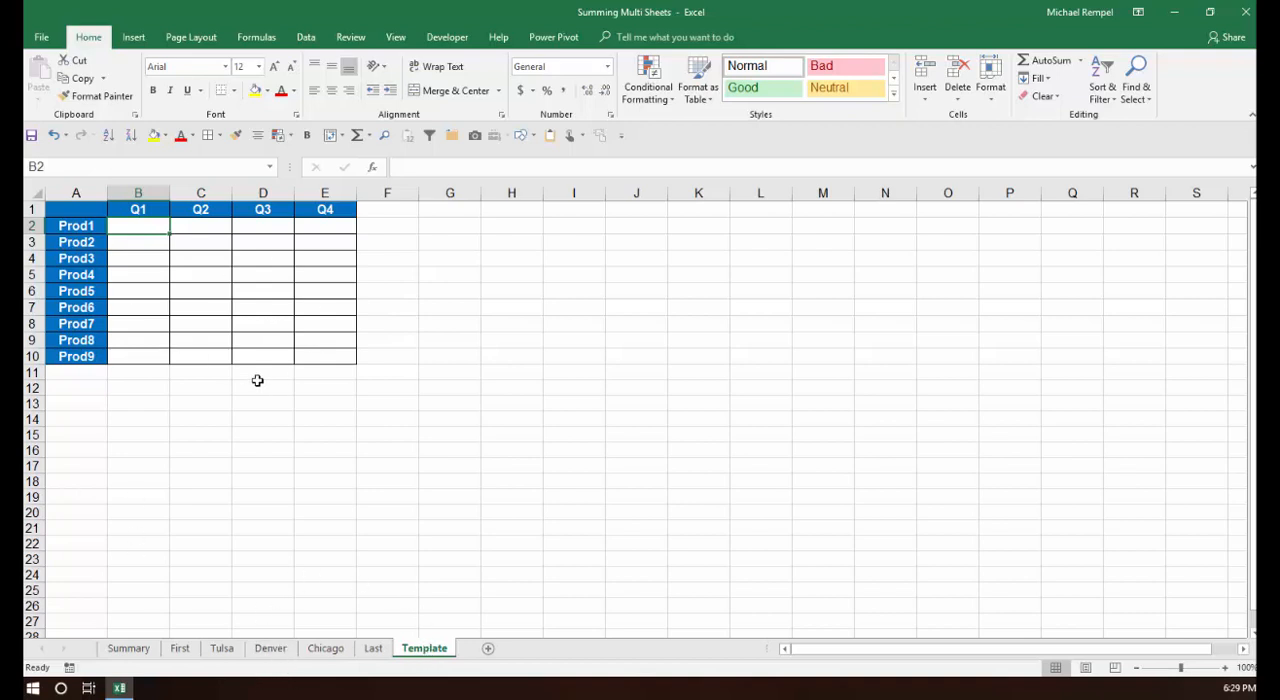
{"action": "mouse_move", "coordinate": [318, 434]}
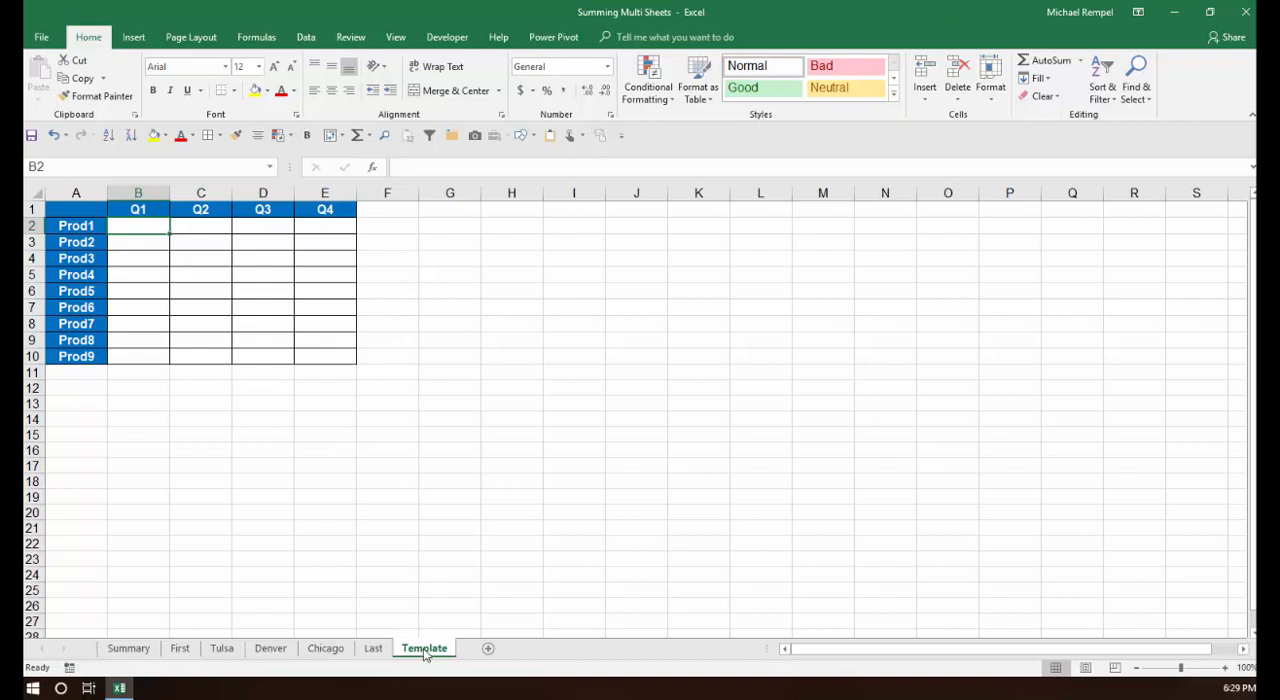
Copy the Template sheet before Last via Move or Copy and rename the copy Detroit.
{"action": "right_click", "coordinate": [424, 648]}
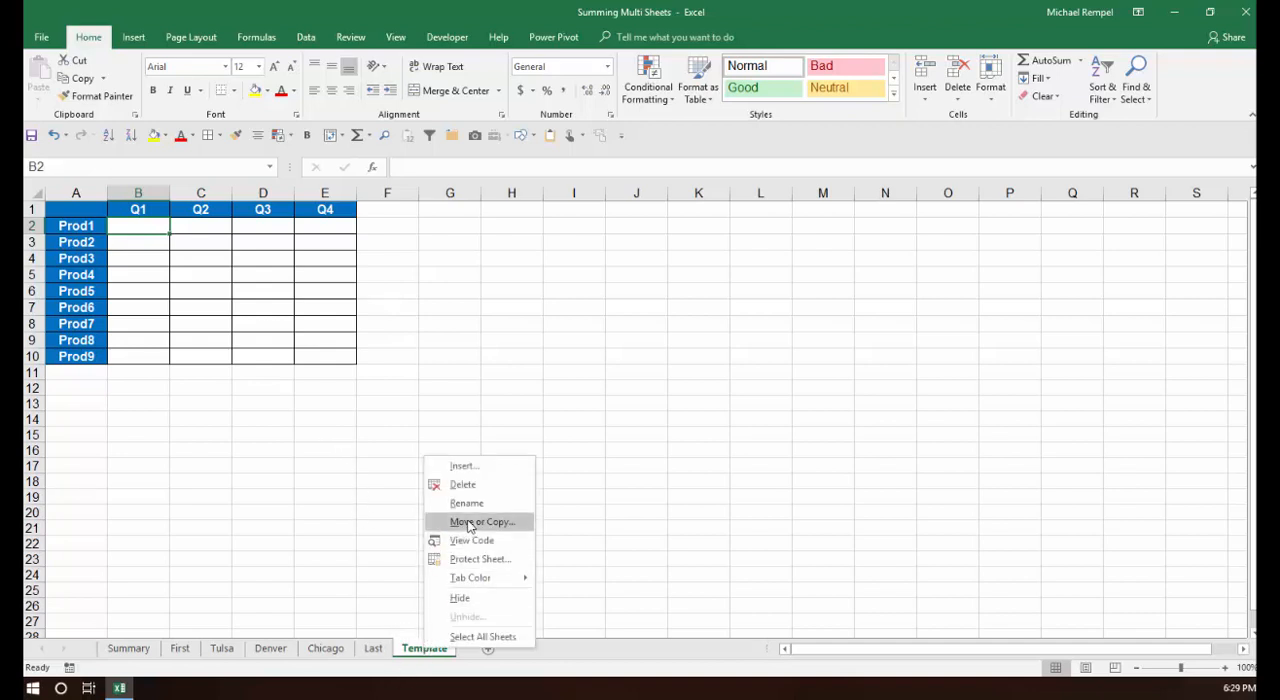
{"action": "left_click", "coordinate": [484, 520]}
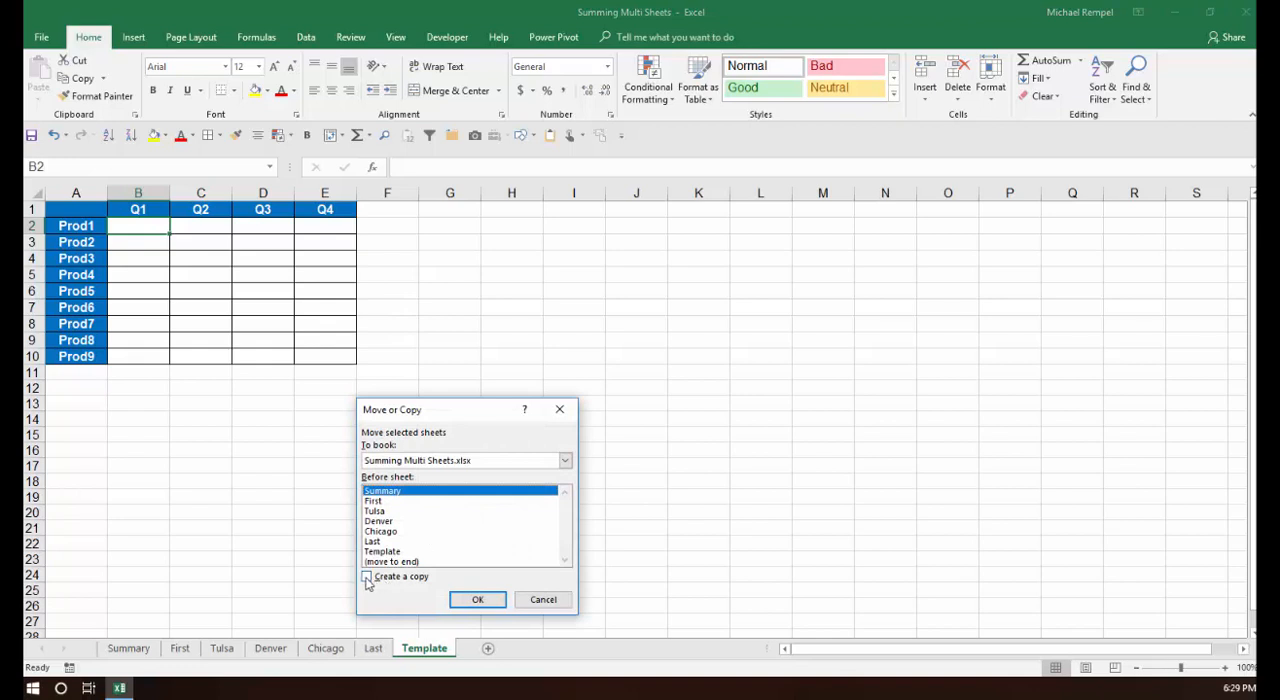
{"action": "left_click", "coordinate": [368, 576]}
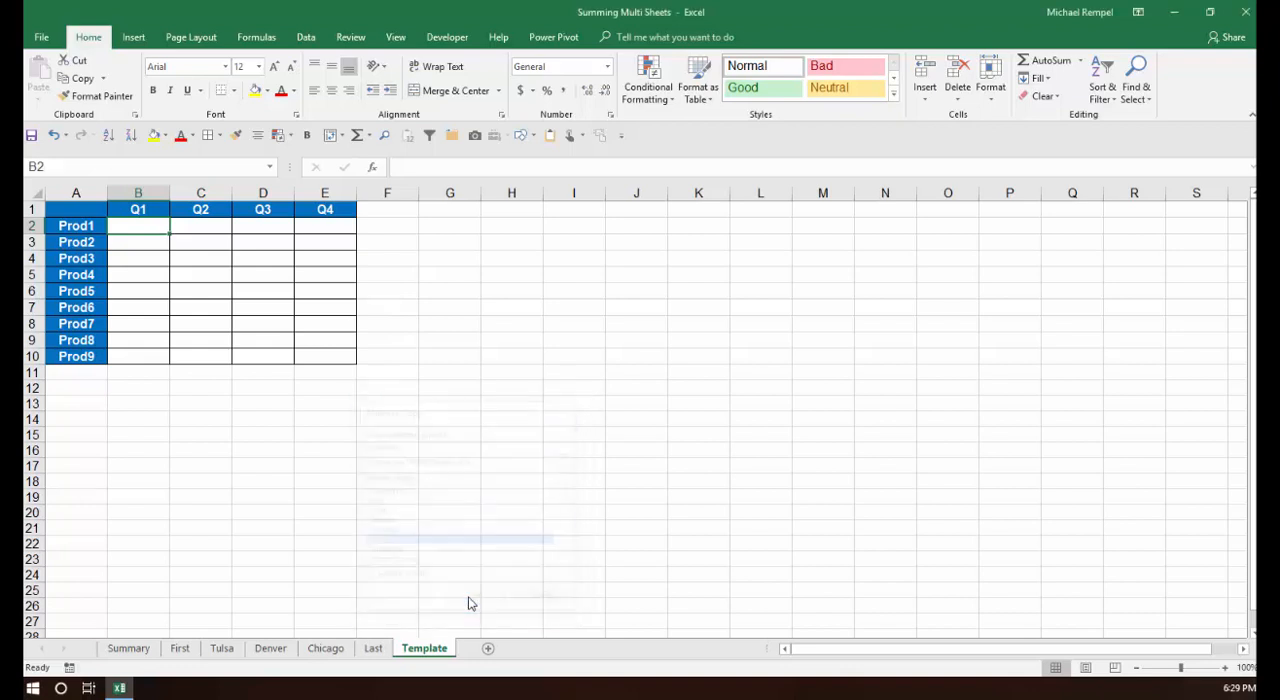
{"action": "left_click", "coordinate": [424, 648]}
{"action": "type", "text": "Detroit"}
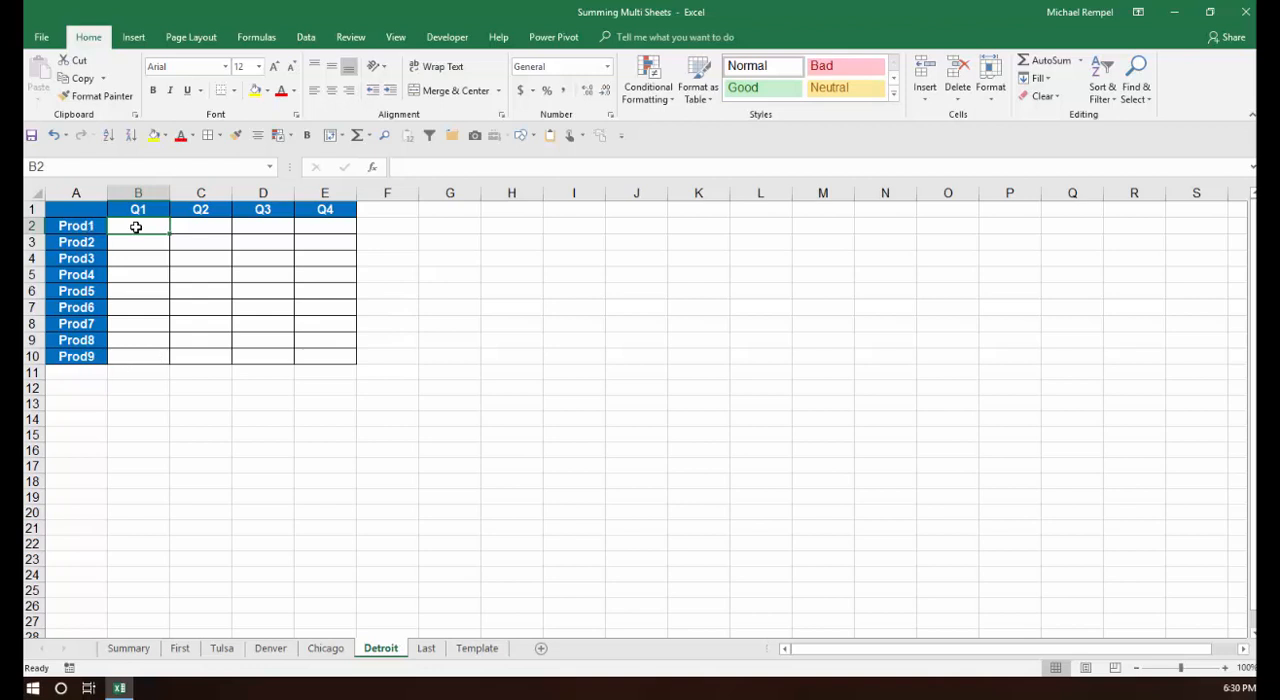
Fill Detroit B2:E10 with =ROUNDUP(RANDBETWEEN(1000,10000),-2) random whole-hundred amounts.
{"action": "left_click_drag", "start_coordinate": [138, 226], "coordinate": [324, 356]}
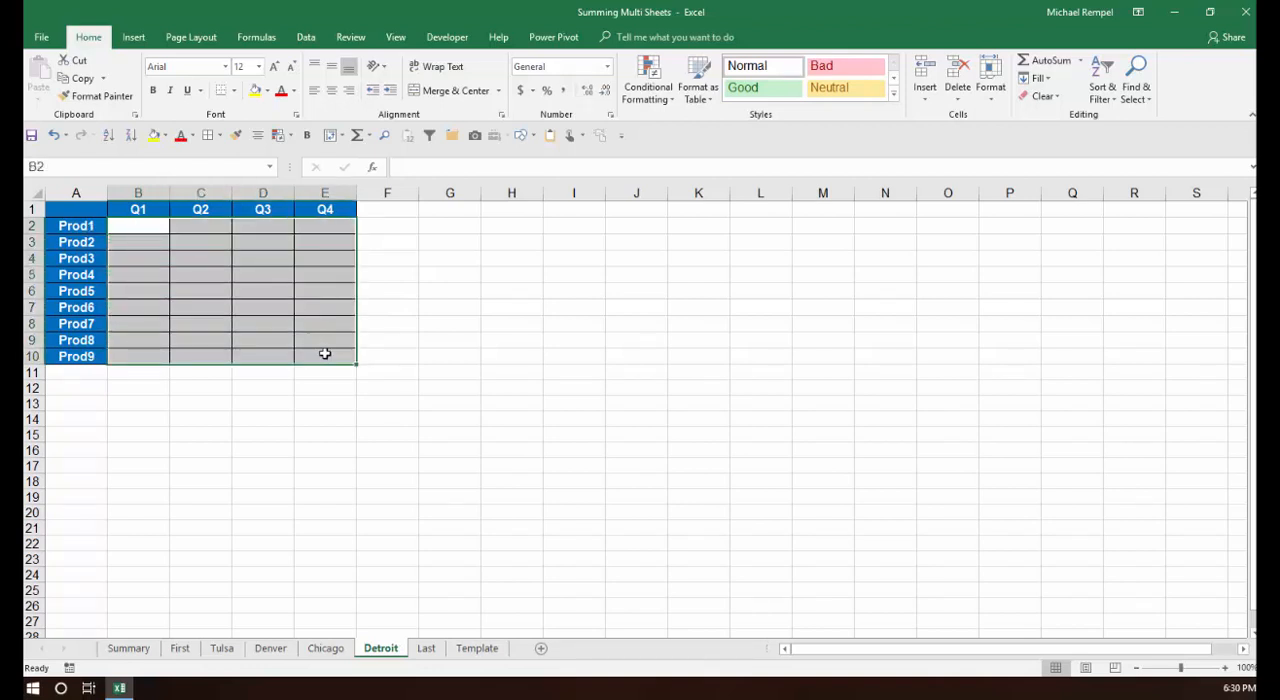
{"action": "type", "text": "=roun"}
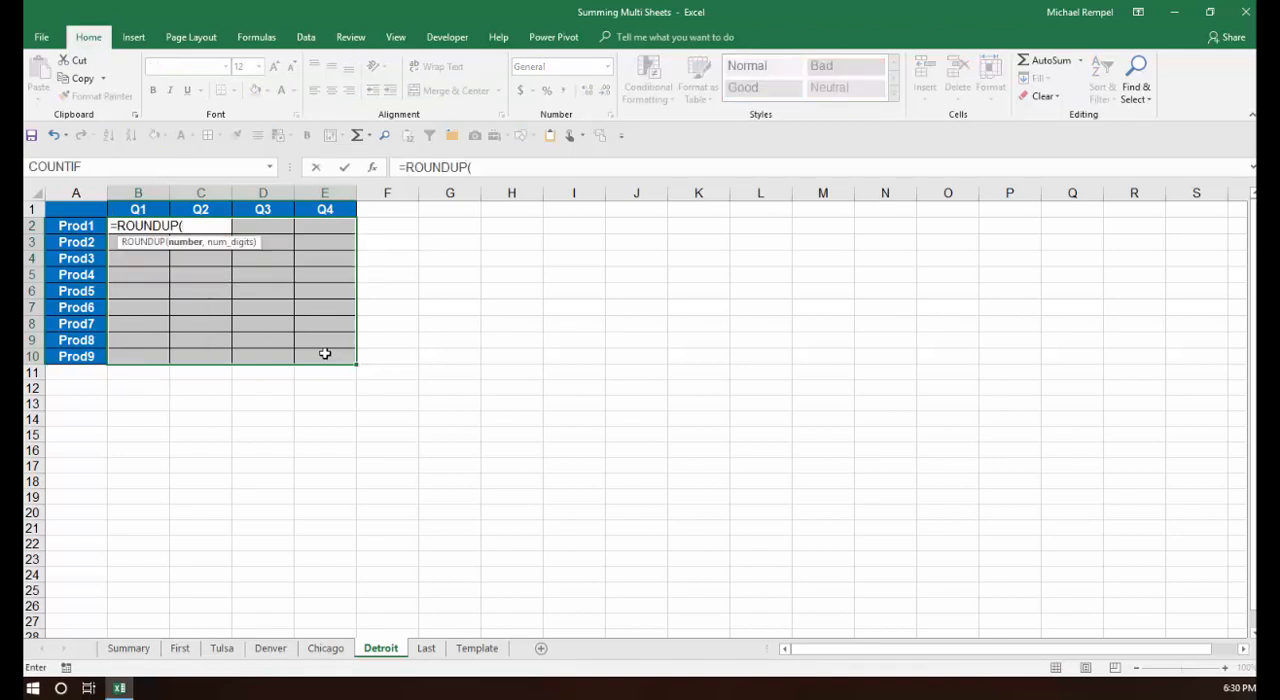
{"action": "type", "text": "RANDBETWEEN("}
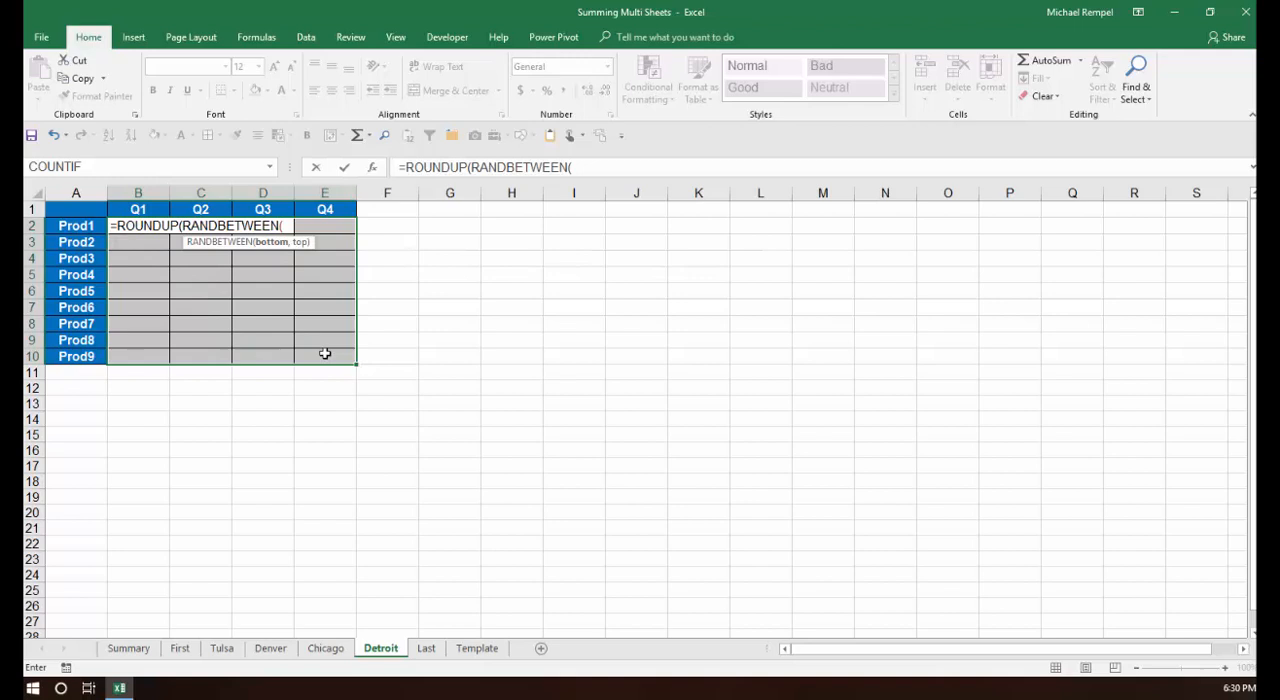
{"action": "type", "text": "1000"}
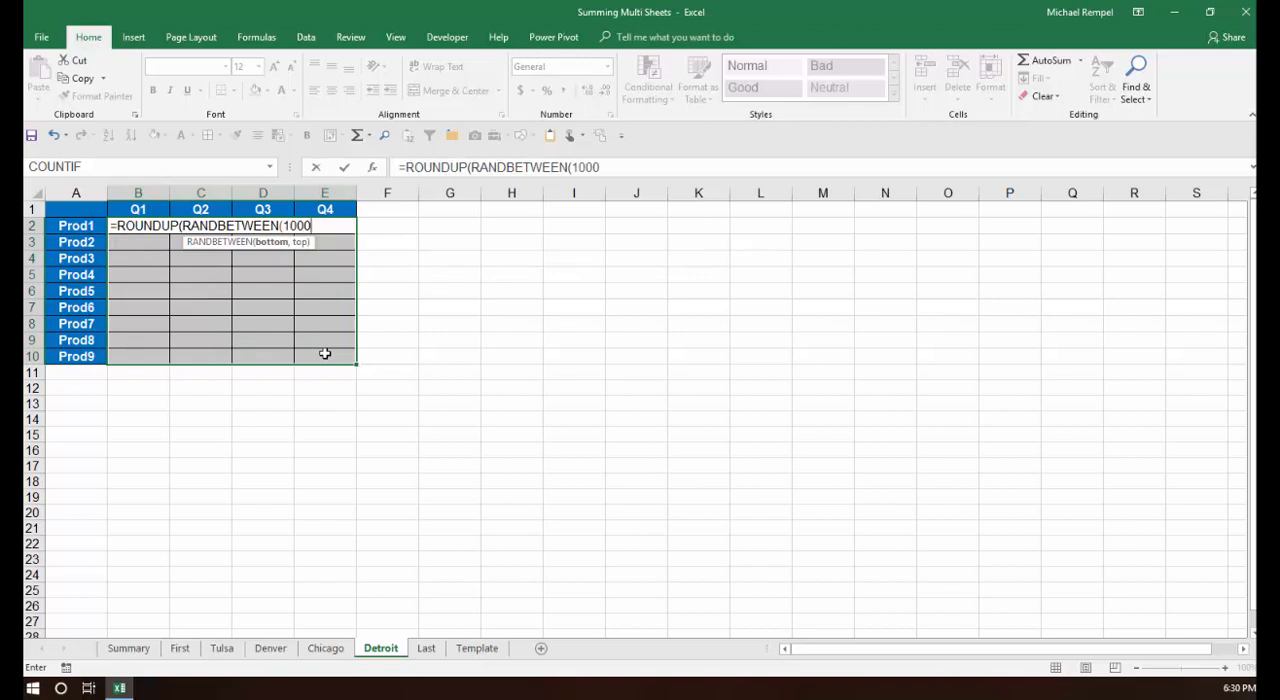
{"action": "type", "text": ",10000"}
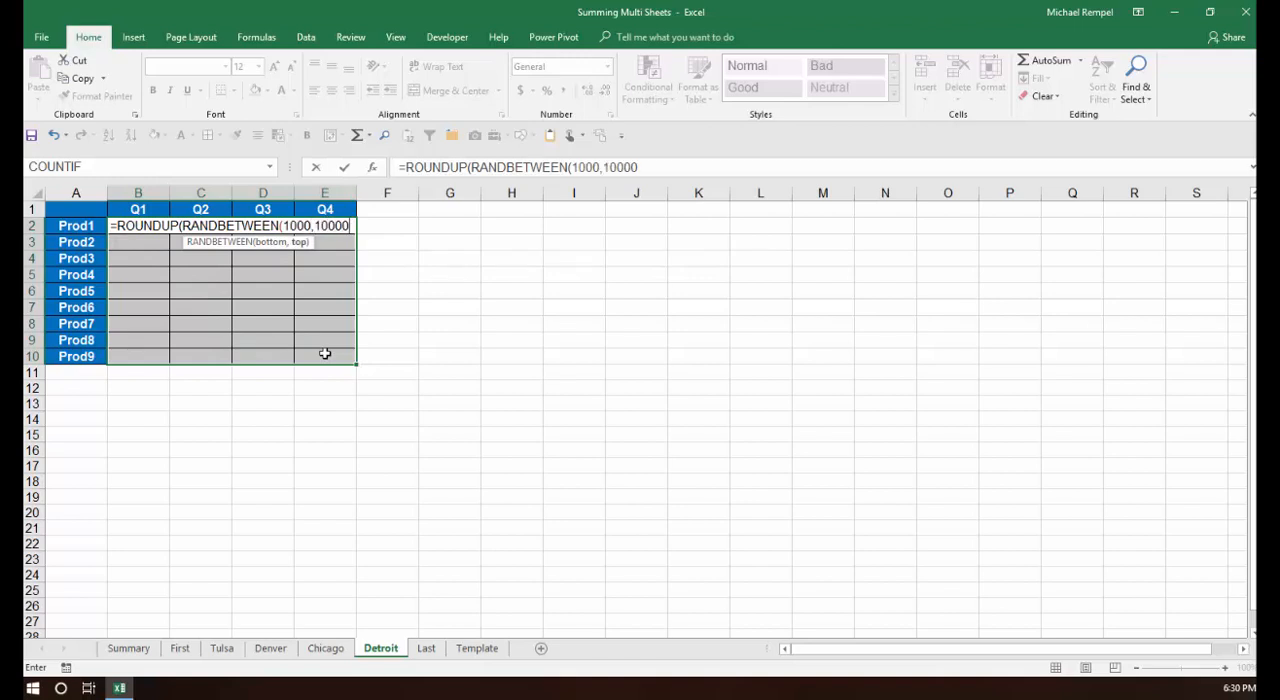
{"action": "type", "text": "),"}
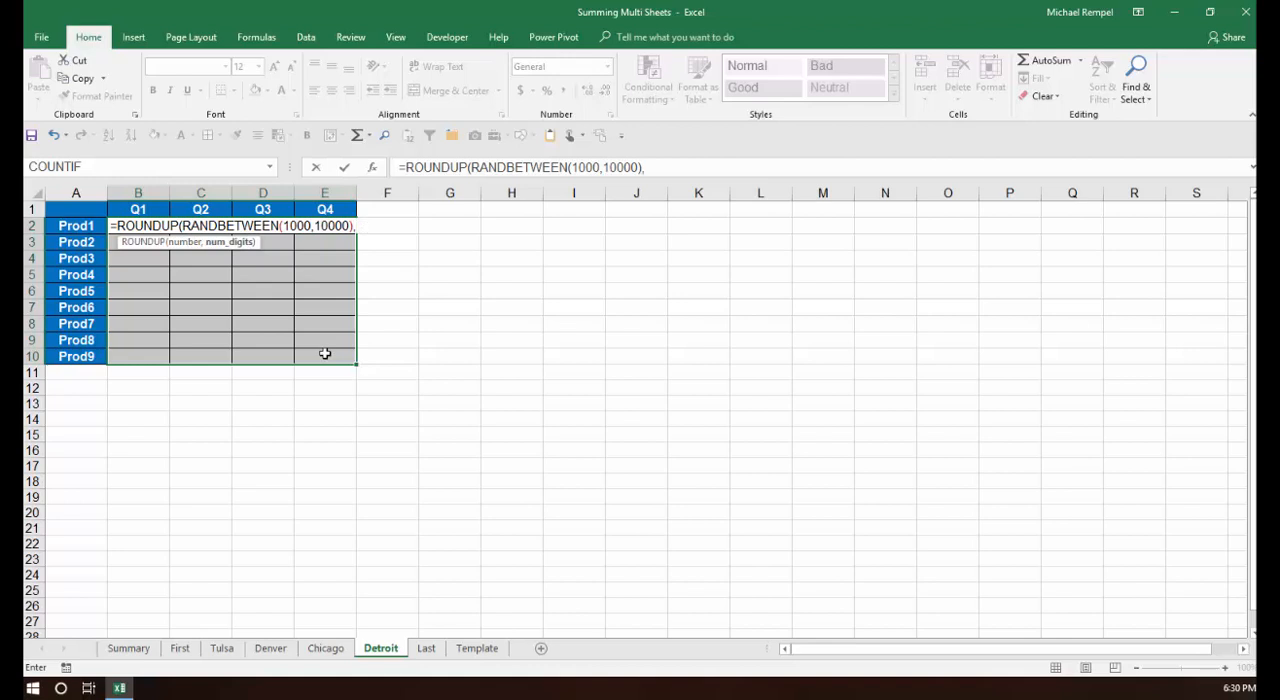
{"action": "type", "text": "-2)"}
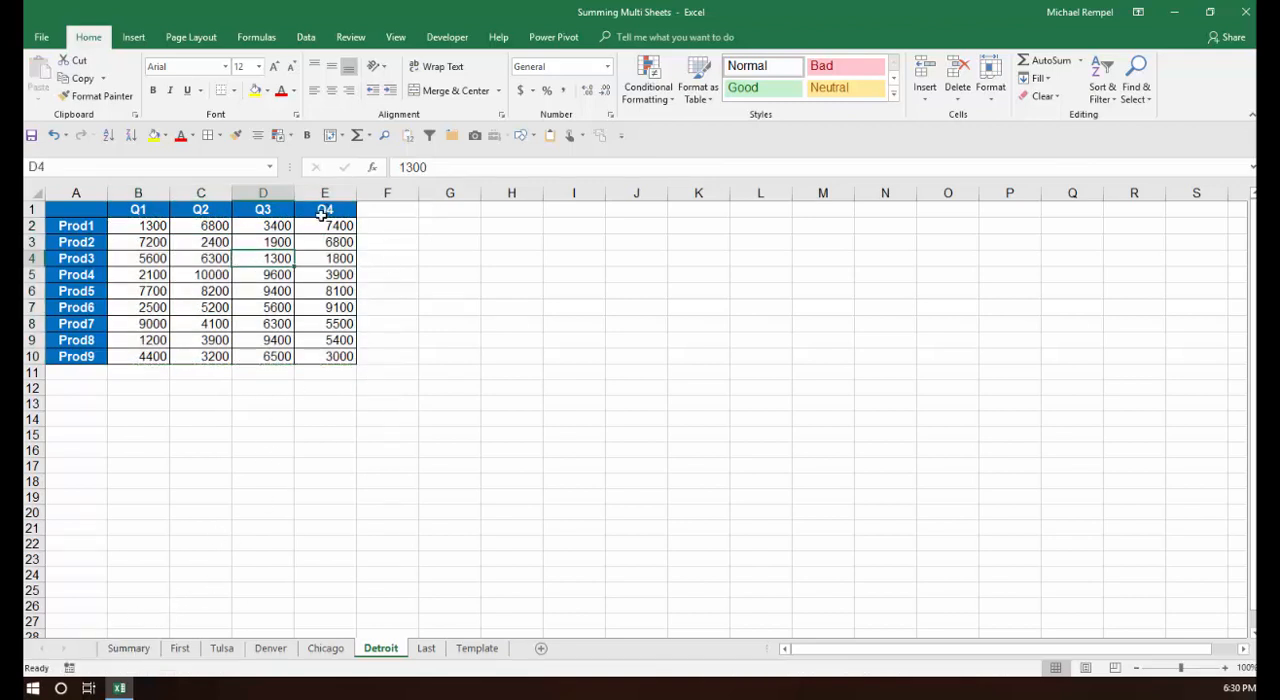
{"action": "mouse_move", "coordinate": [296, 226]}
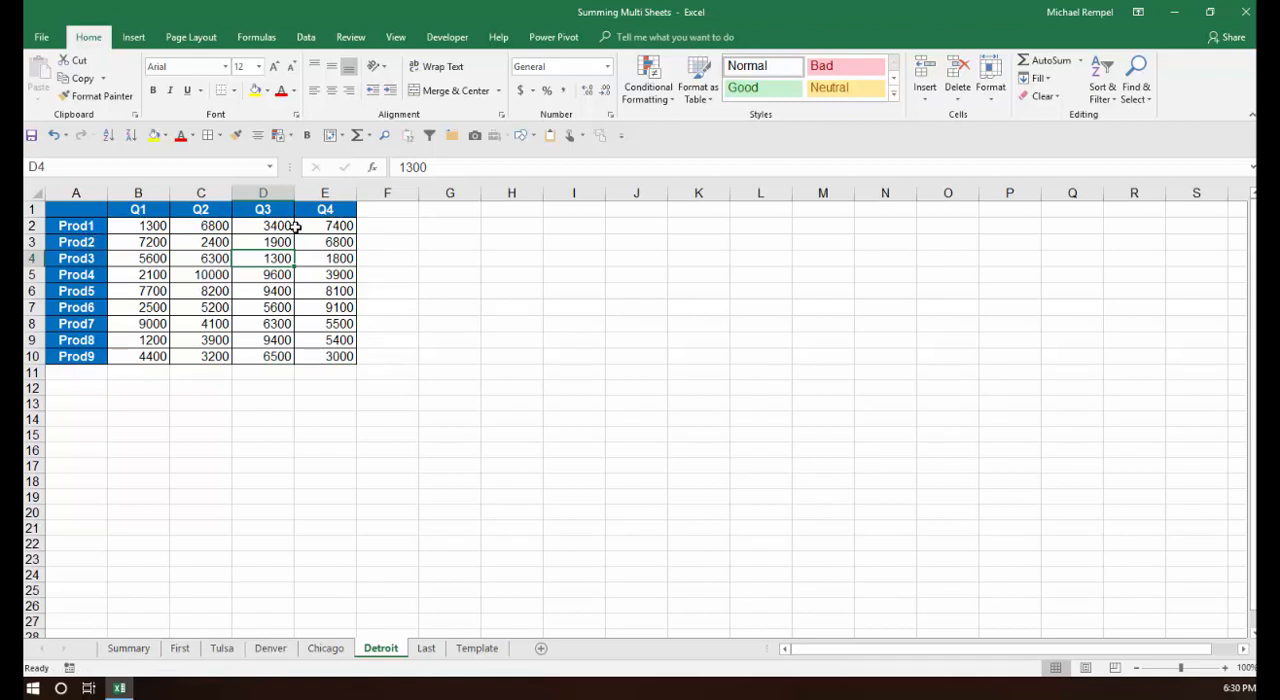
{"action": "mouse_move", "coordinate": [308, 264]}
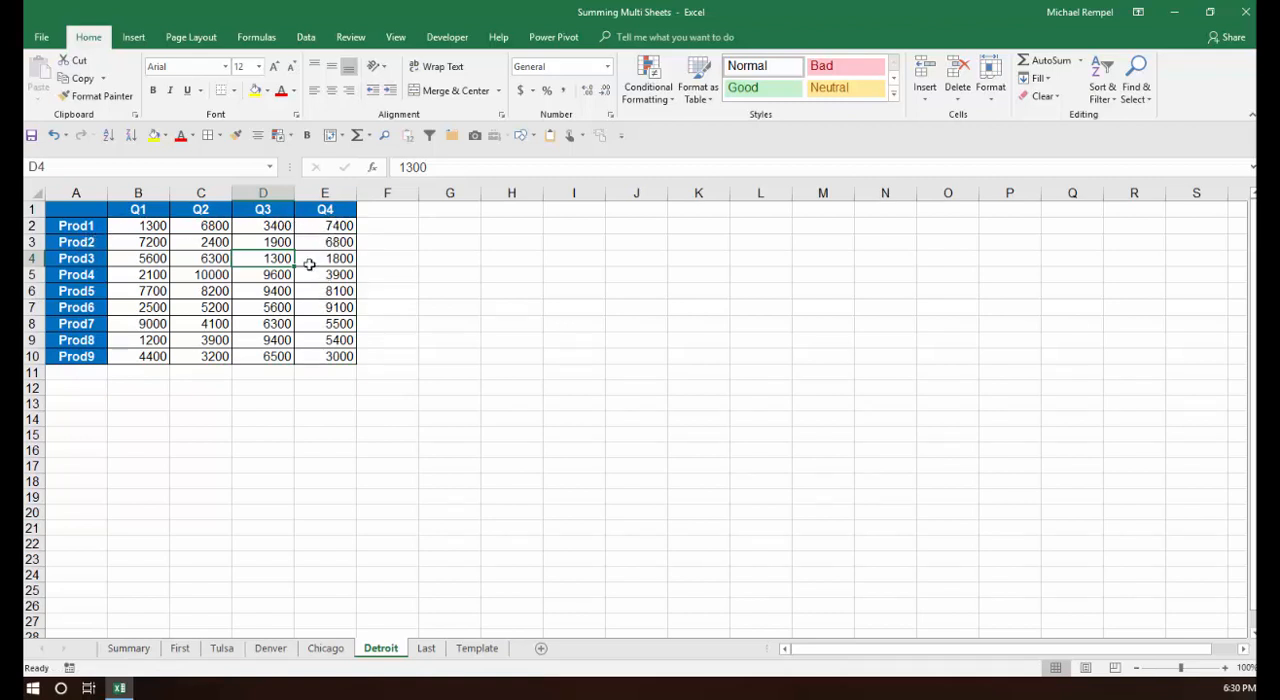
{"action": "mouse_move", "coordinate": [334, 226]}
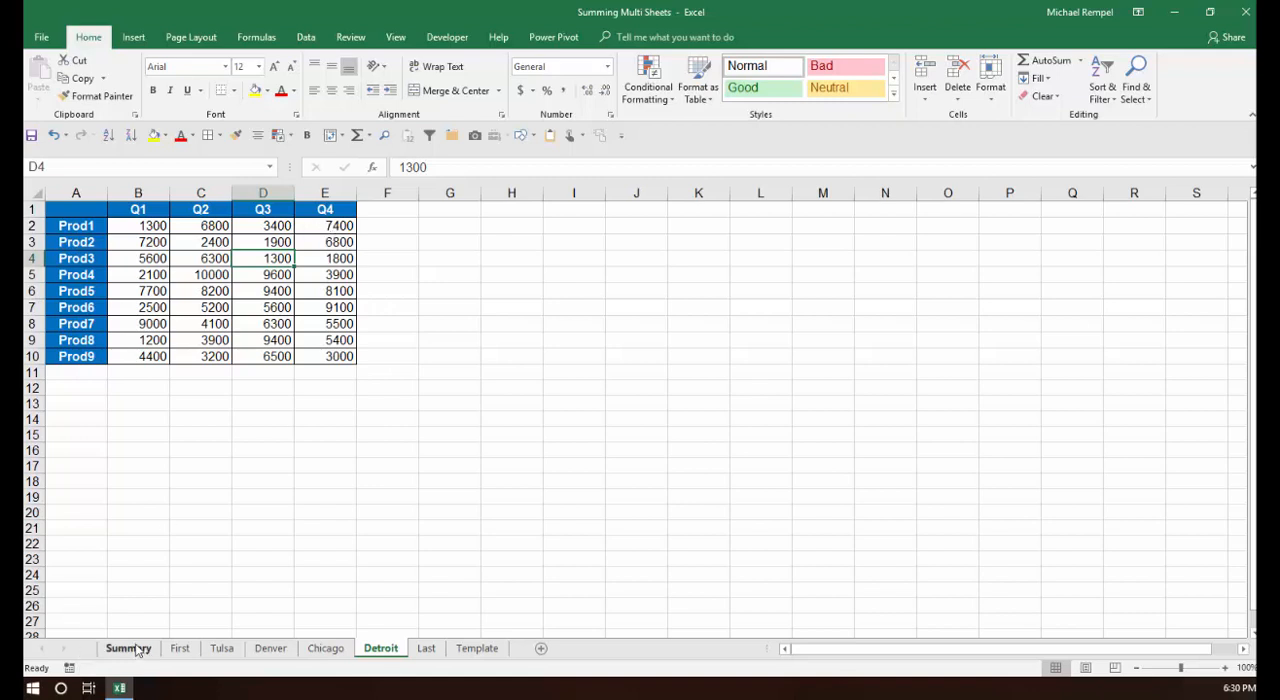
Compare Summary totals (Prod1 Q1 now 26,500) against the Detroit and Last sheets, ending on Detroit.
{"action": "left_click", "coordinate": [128, 648]}
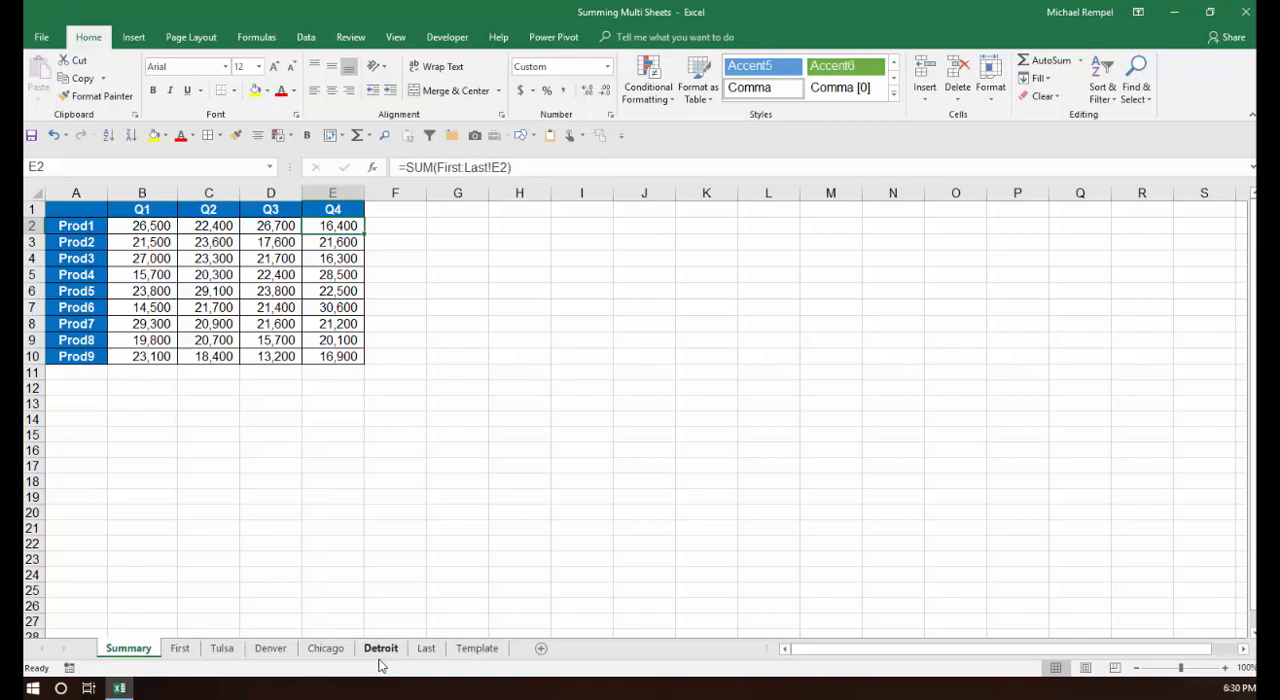
{"action": "left_click", "coordinate": [380, 648]}
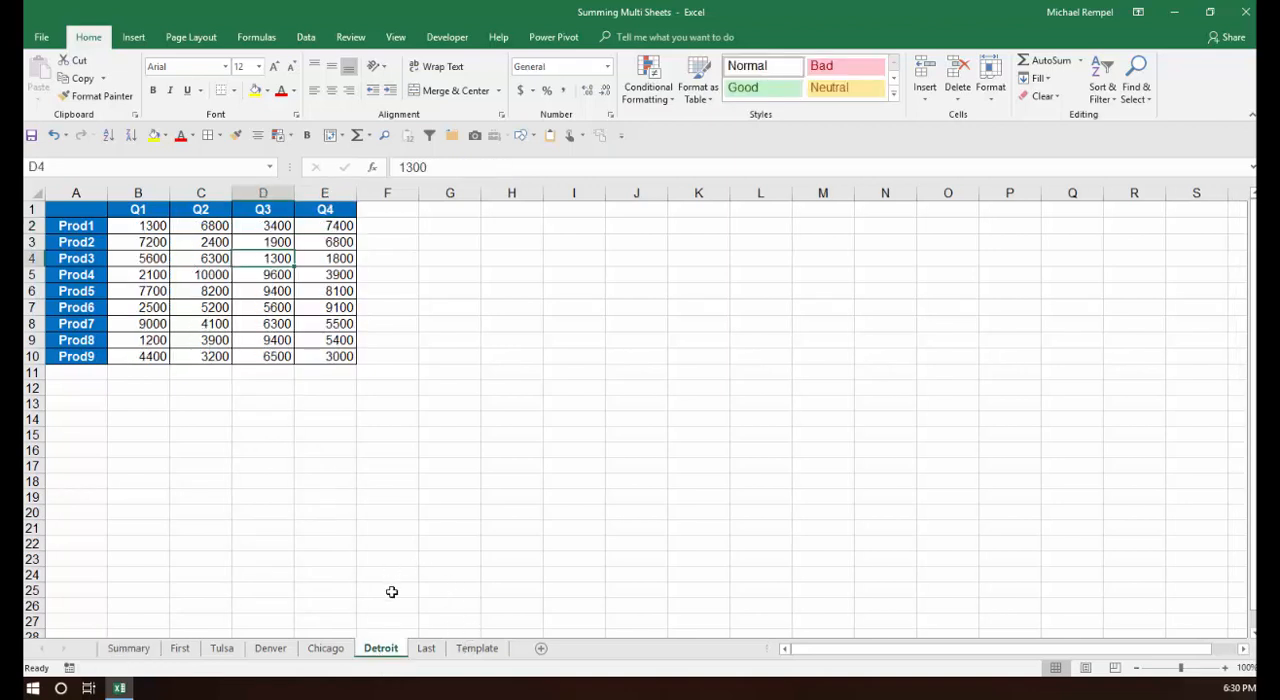
{"action": "mouse_move", "coordinate": [460, 572]}
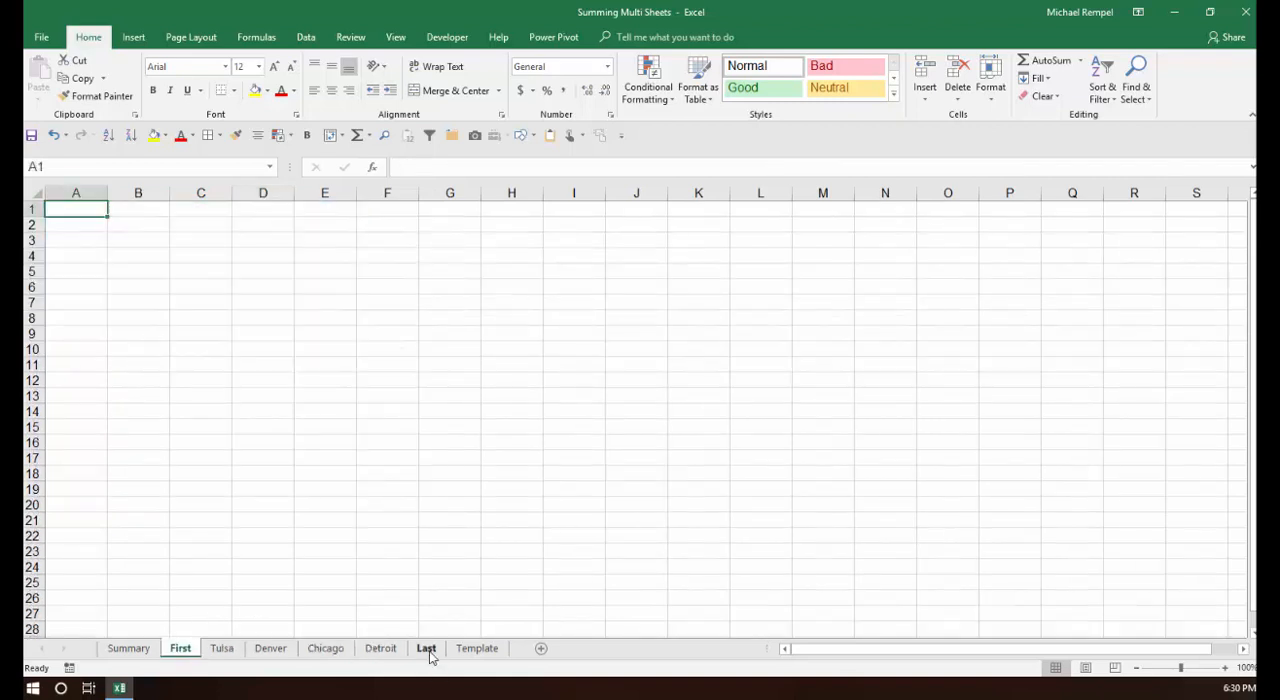
{"action": "left_click", "coordinate": [424, 648]}
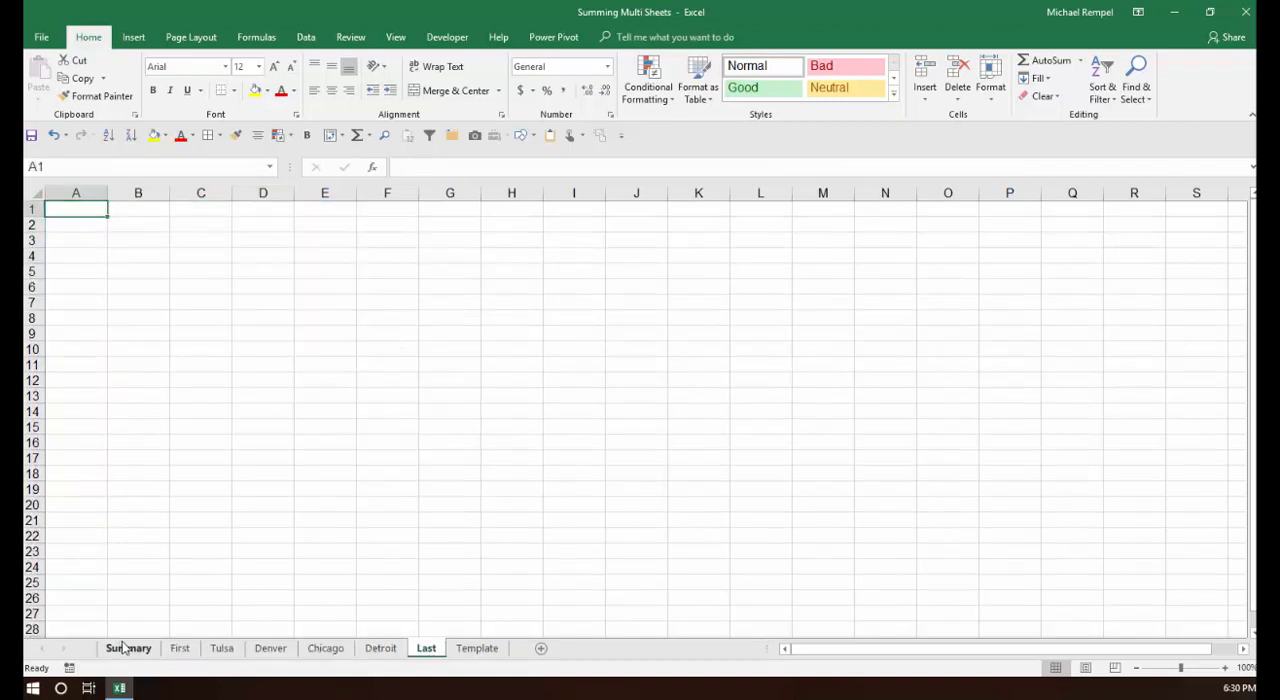
{"action": "left_click", "coordinate": [128, 648]}
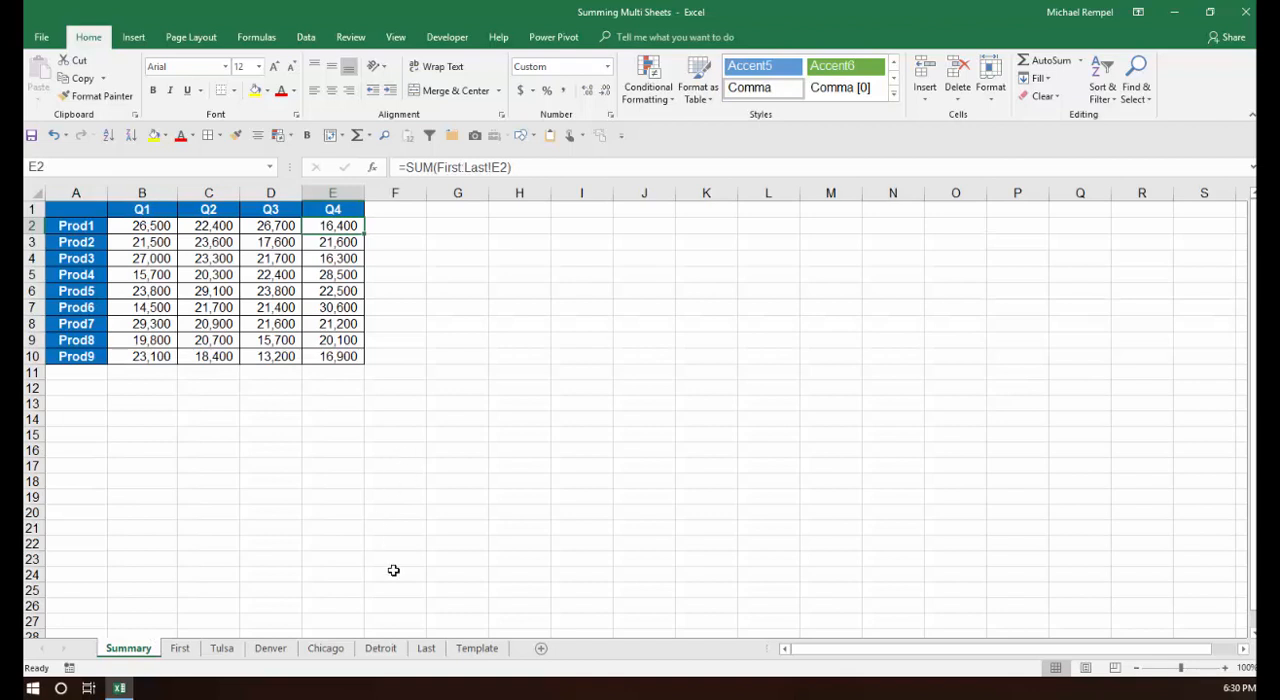
{"action": "left_click", "coordinate": [380, 648]}
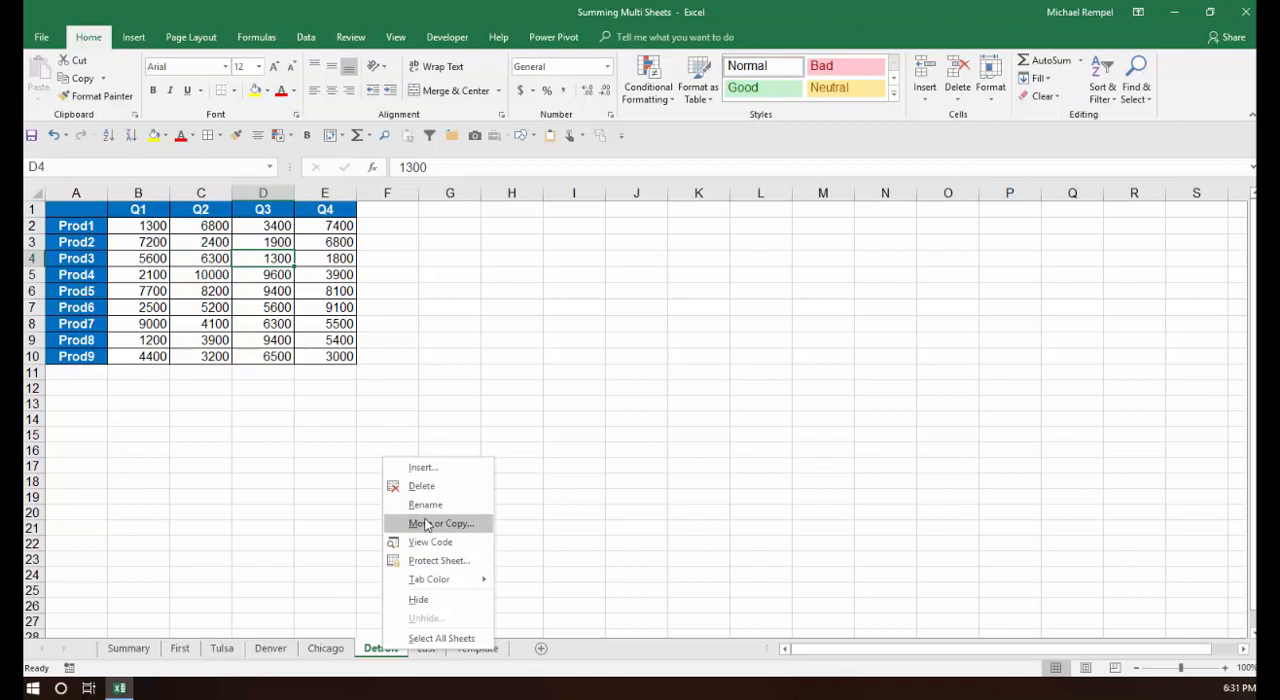
Delete the Detroit sheet and confirm Summary's Prod1 Q1 drops back to 25,200.
{"action": "left_click", "coordinate": [420, 484]}
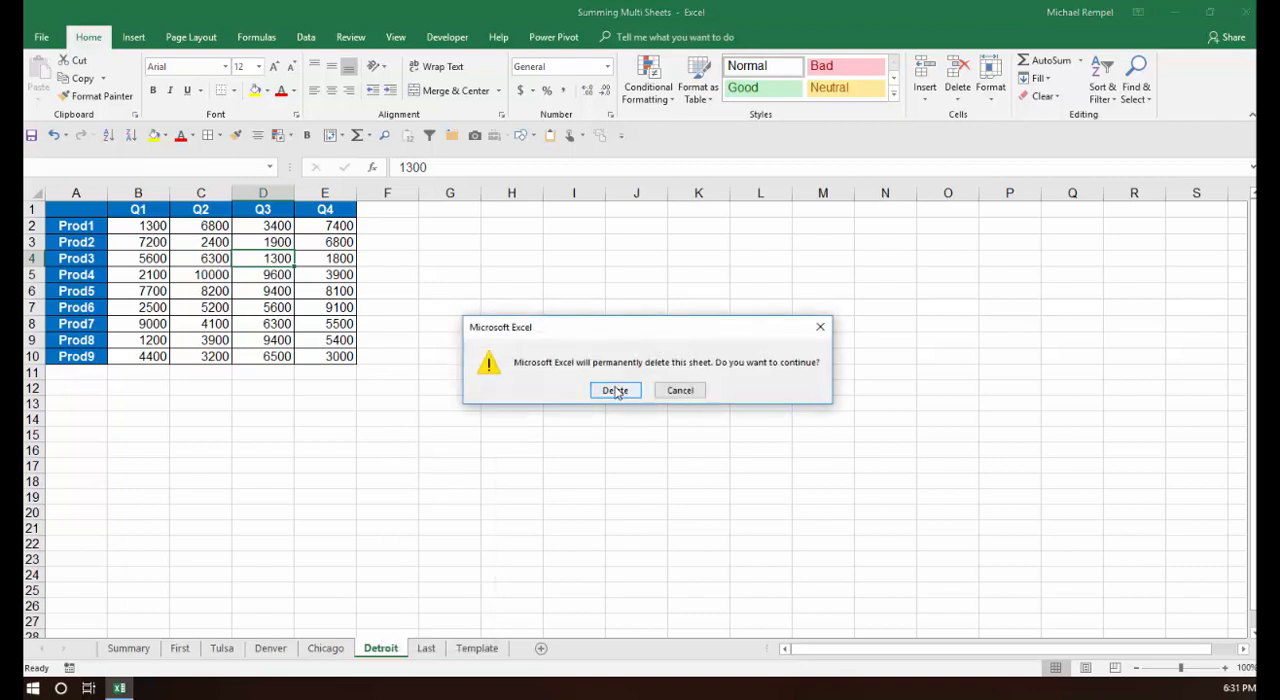
{"action": "left_click", "coordinate": [616, 390]}
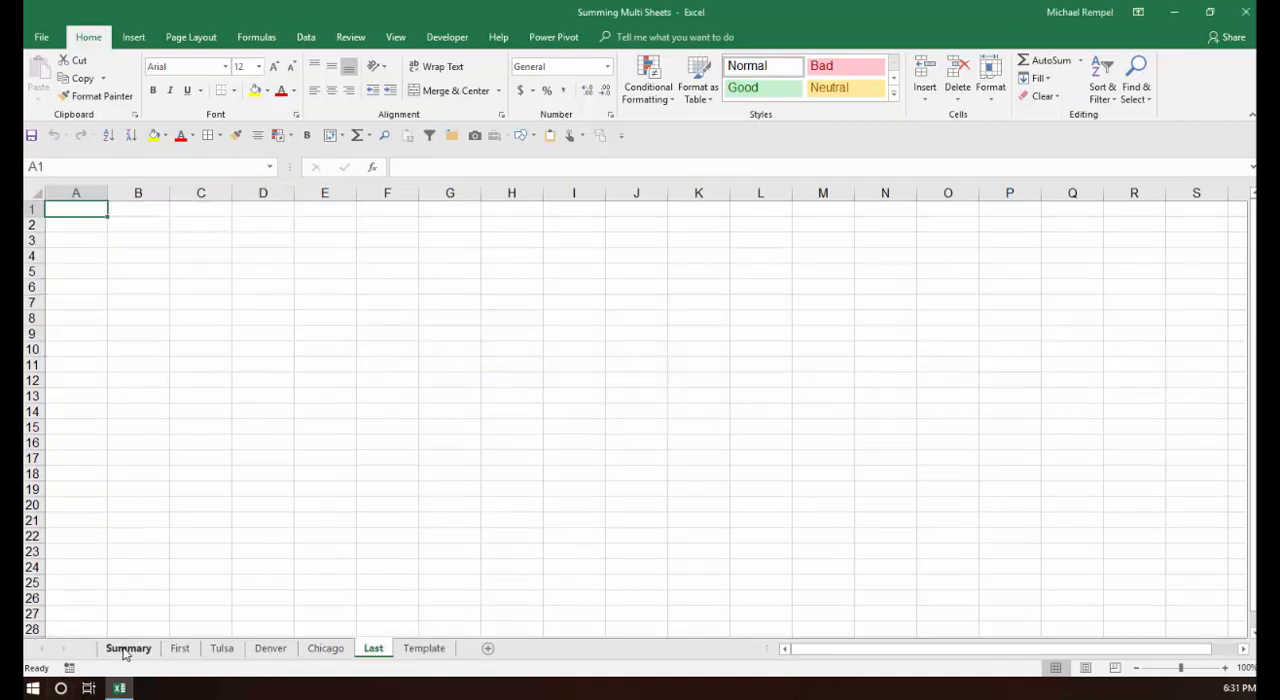
{"action": "left_click", "coordinate": [128, 648]}
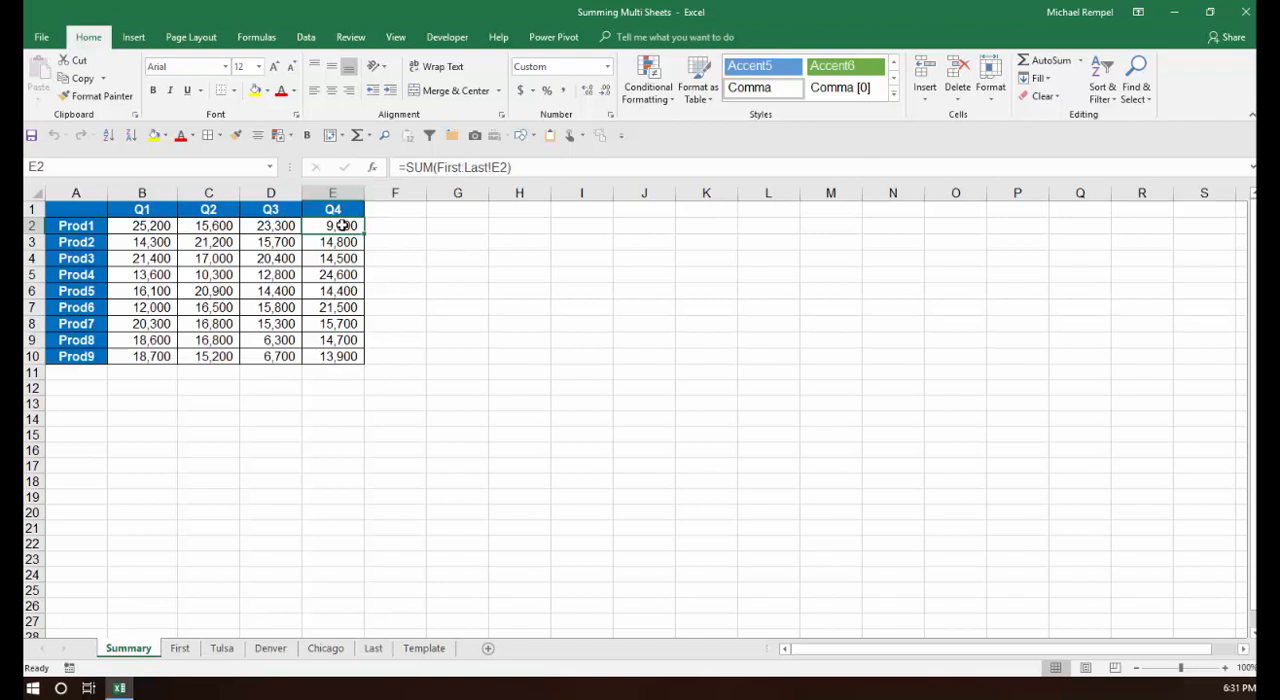
{"action": "mouse_move", "coordinate": [416, 310]}
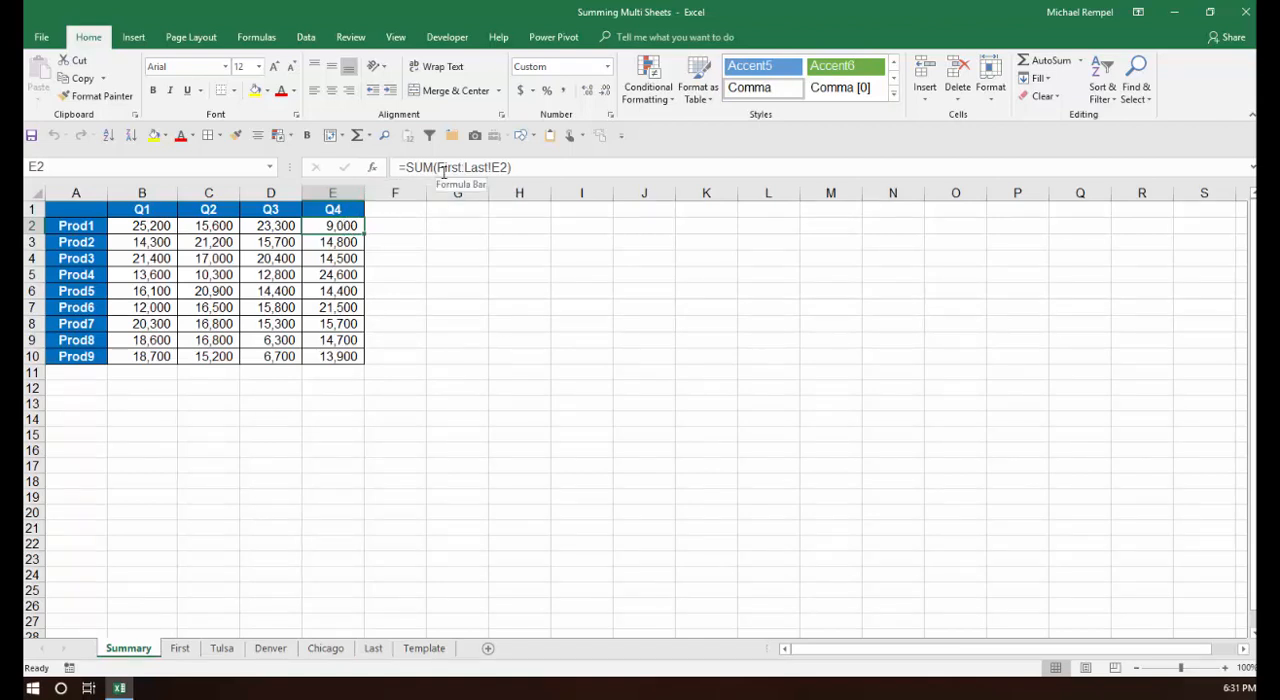
{"action": "left_click", "coordinate": [180, 648]}
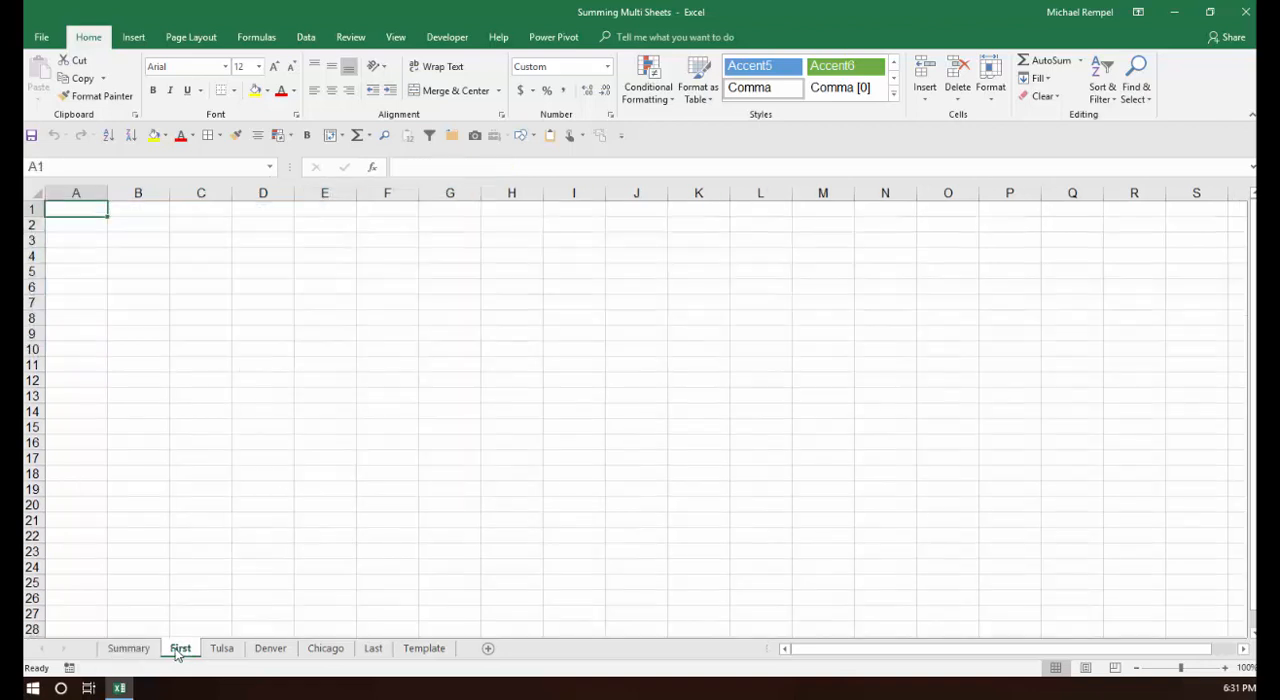
{"action": "left_click", "coordinate": [372, 648]}
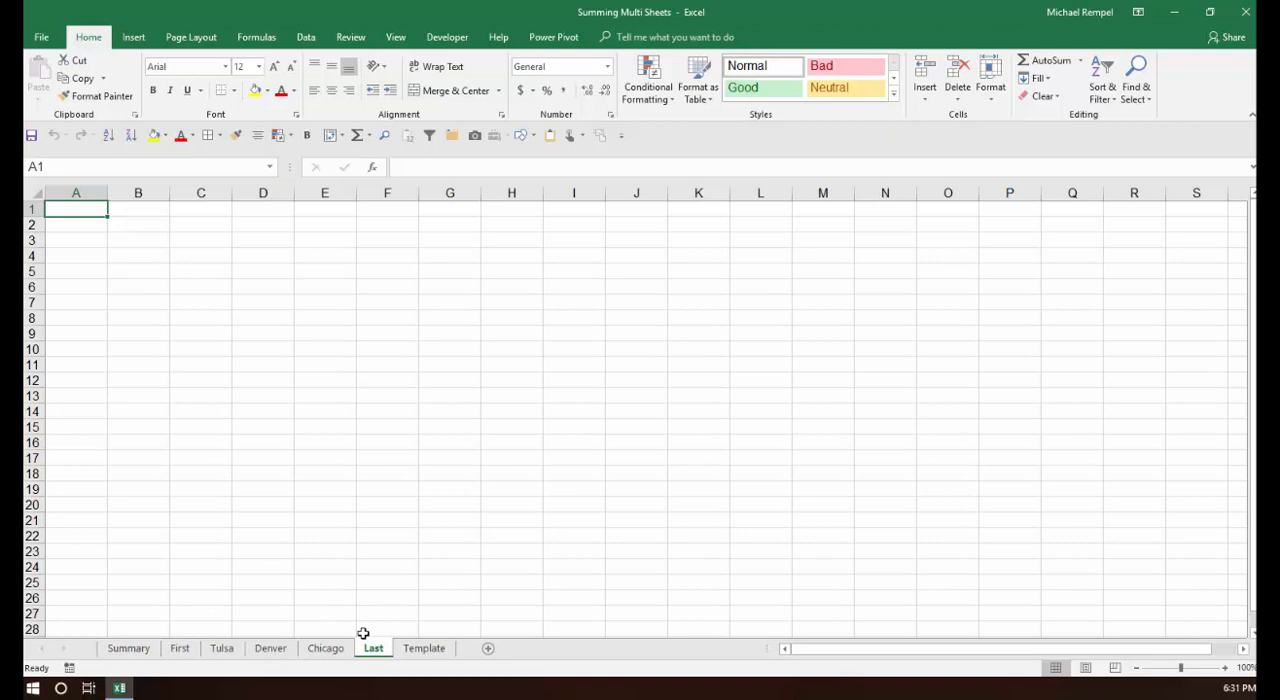
{"action": "mouse_move", "coordinate": [270, 648]}
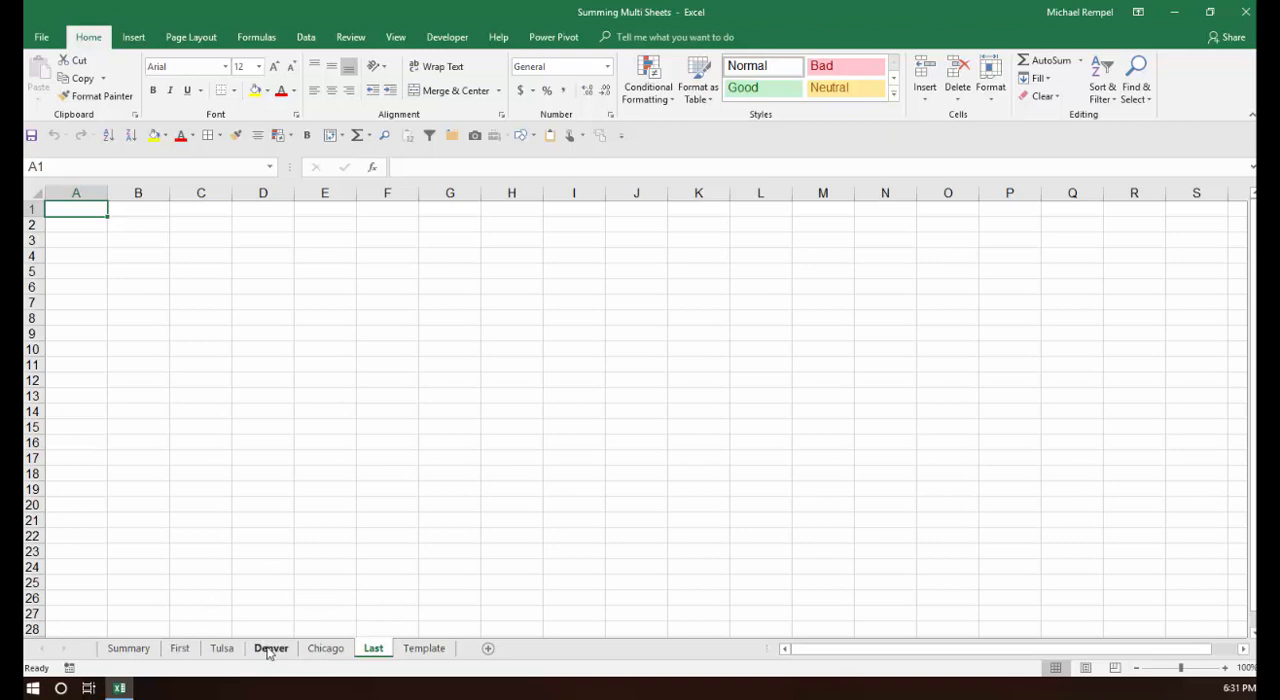
{"action": "mouse_move", "coordinate": [190, 616]}
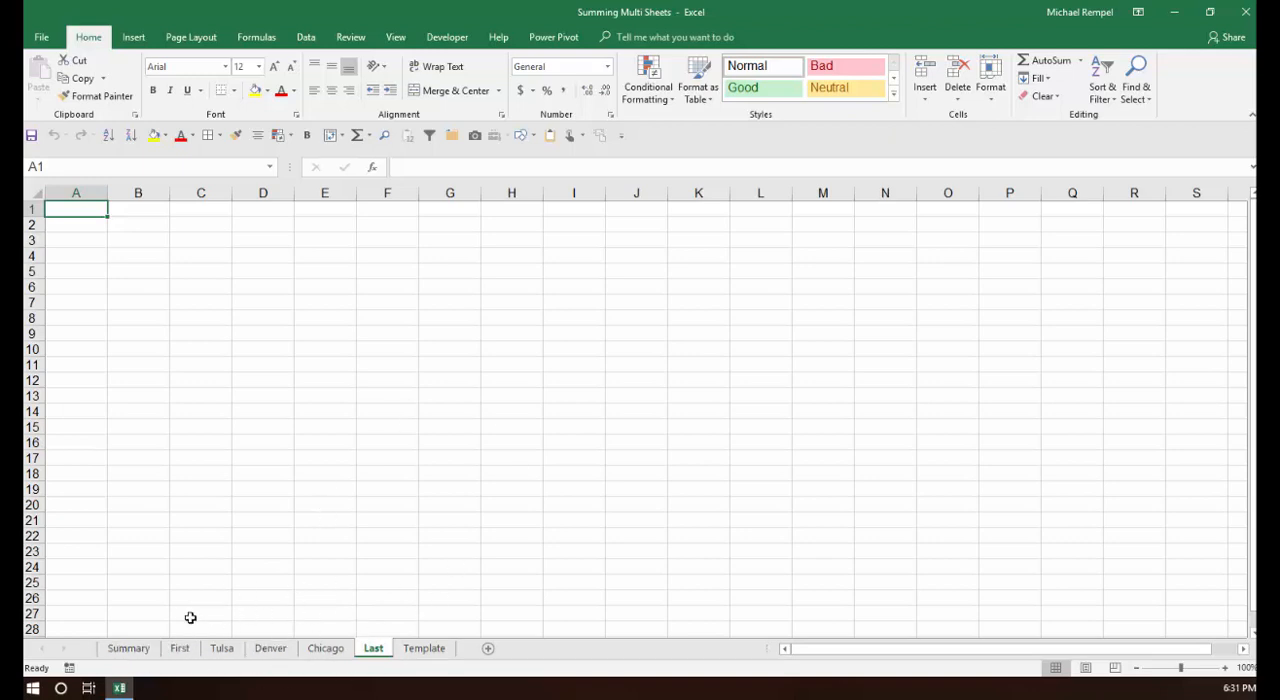
{"action": "left_click", "coordinate": [128, 648]}
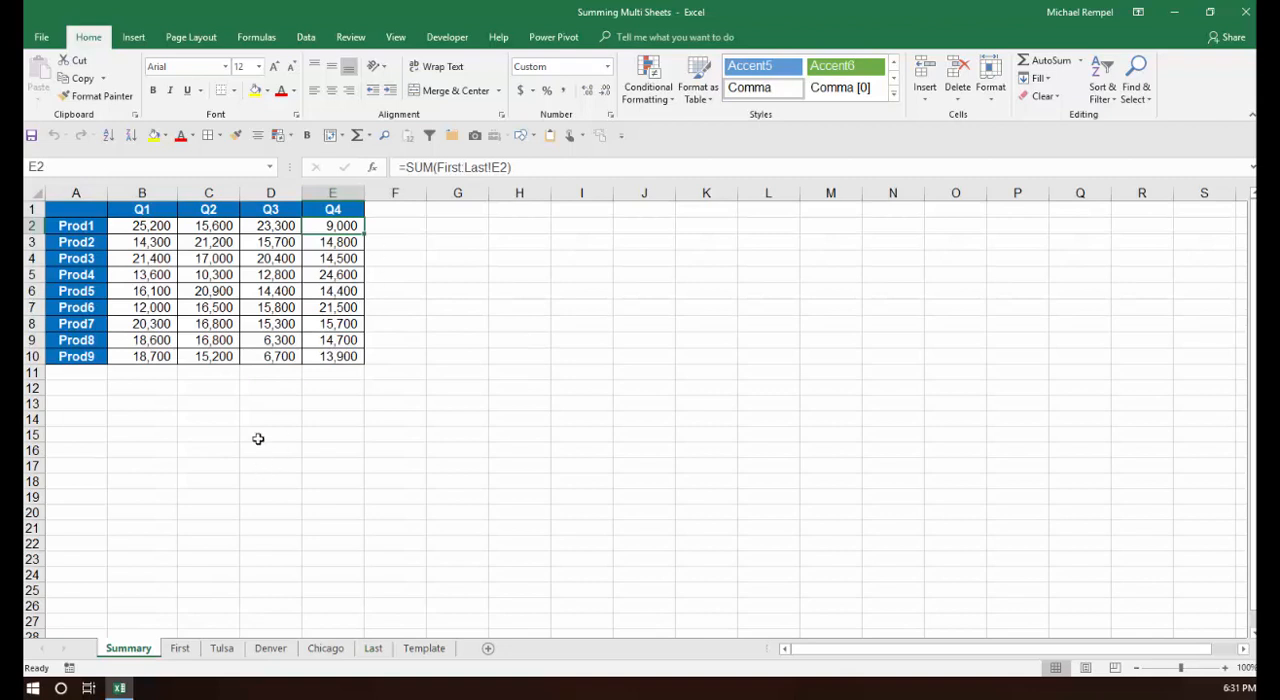
{"action": "mouse_move", "coordinate": [456, 168]}
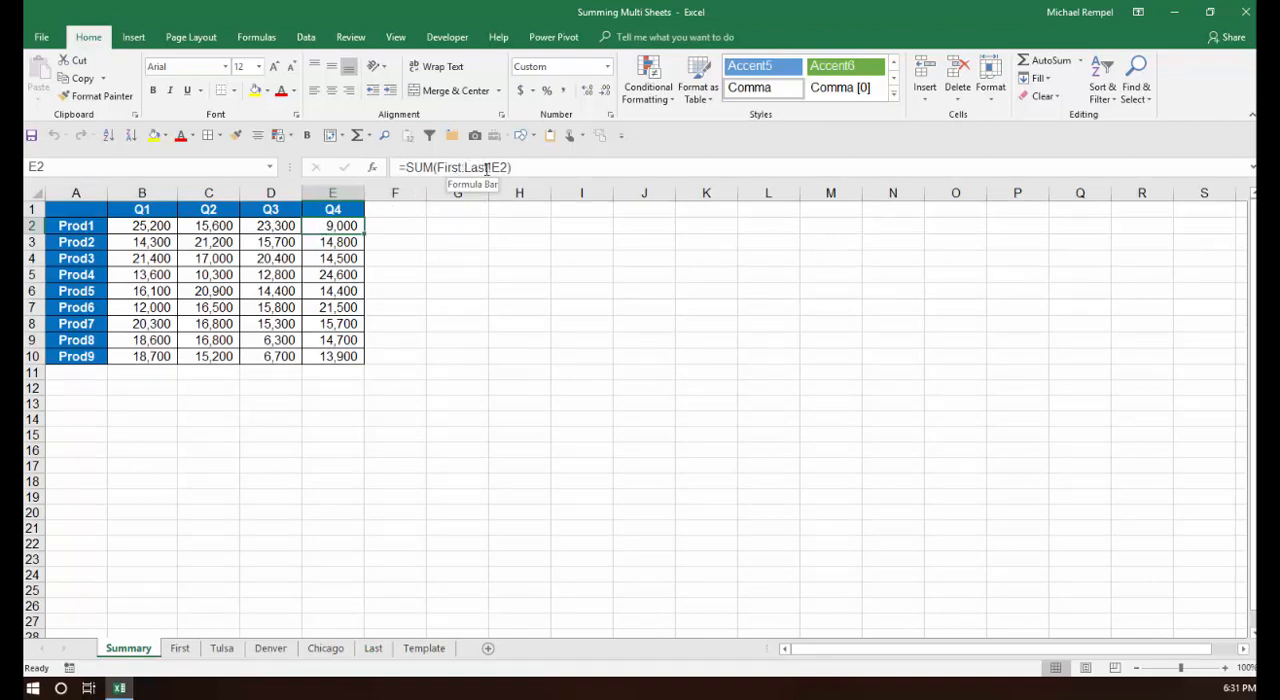
{"action": "mouse_move", "coordinate": [244, 532]}
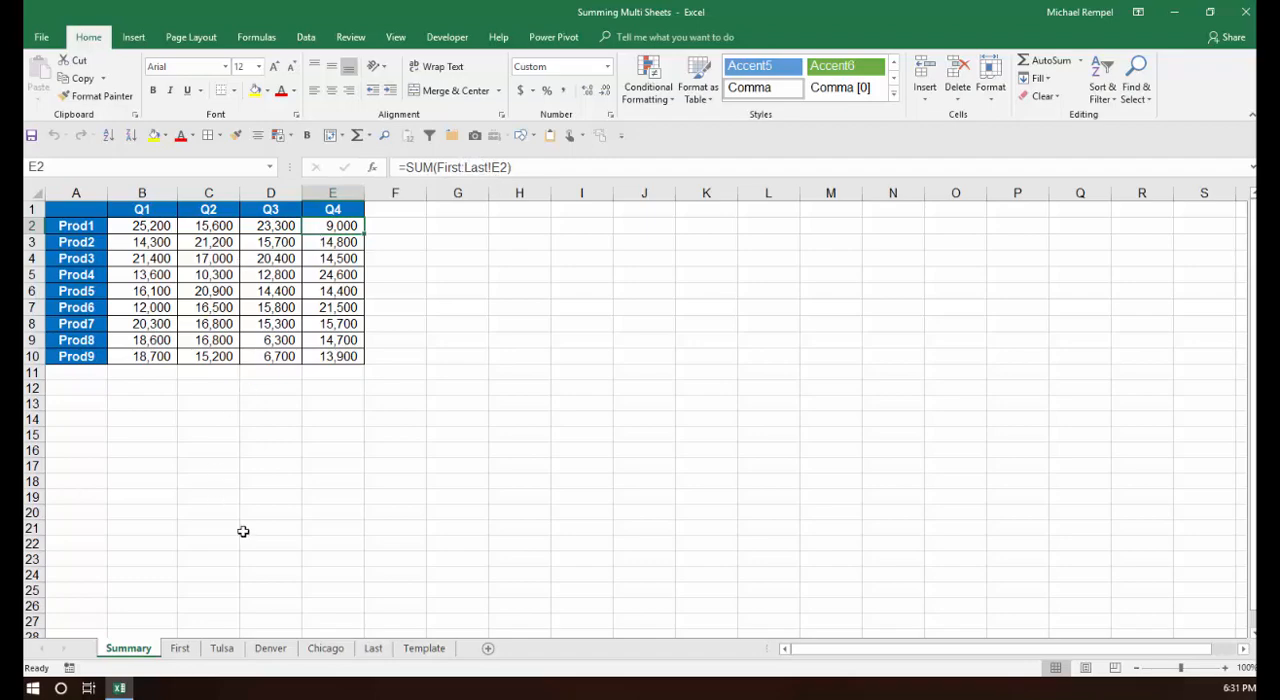
{"action": "mouse_move", "coordinate": [312, 560]}
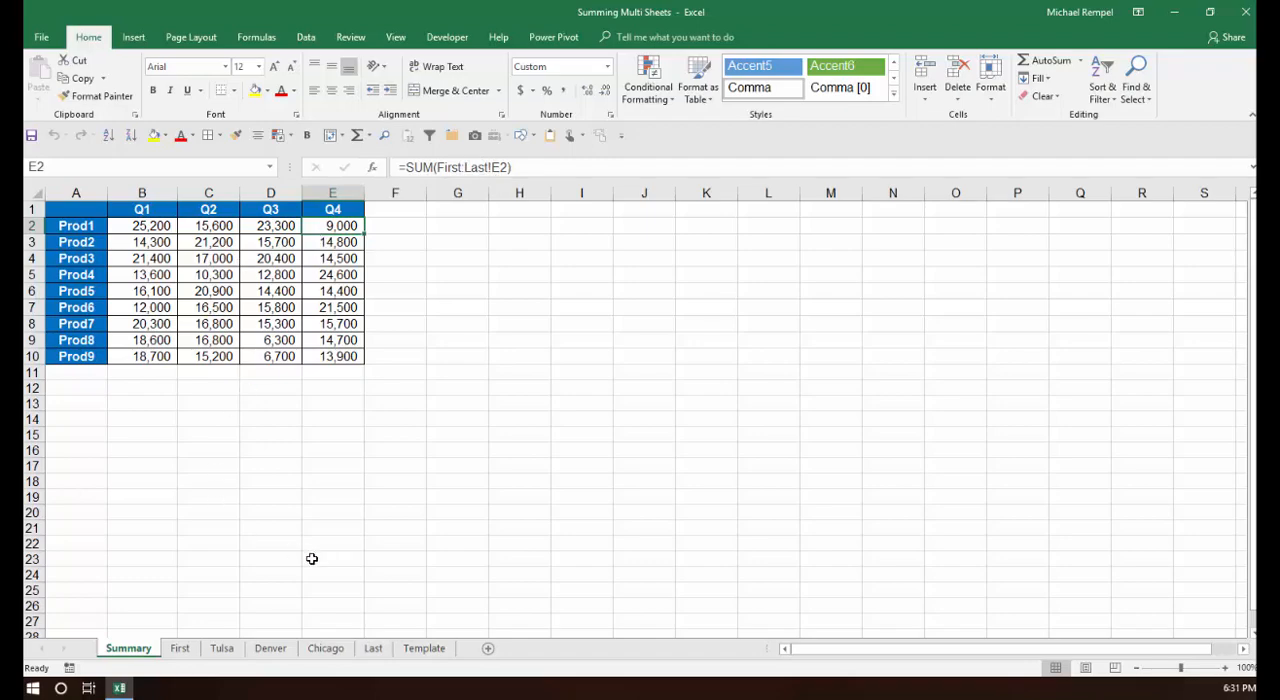